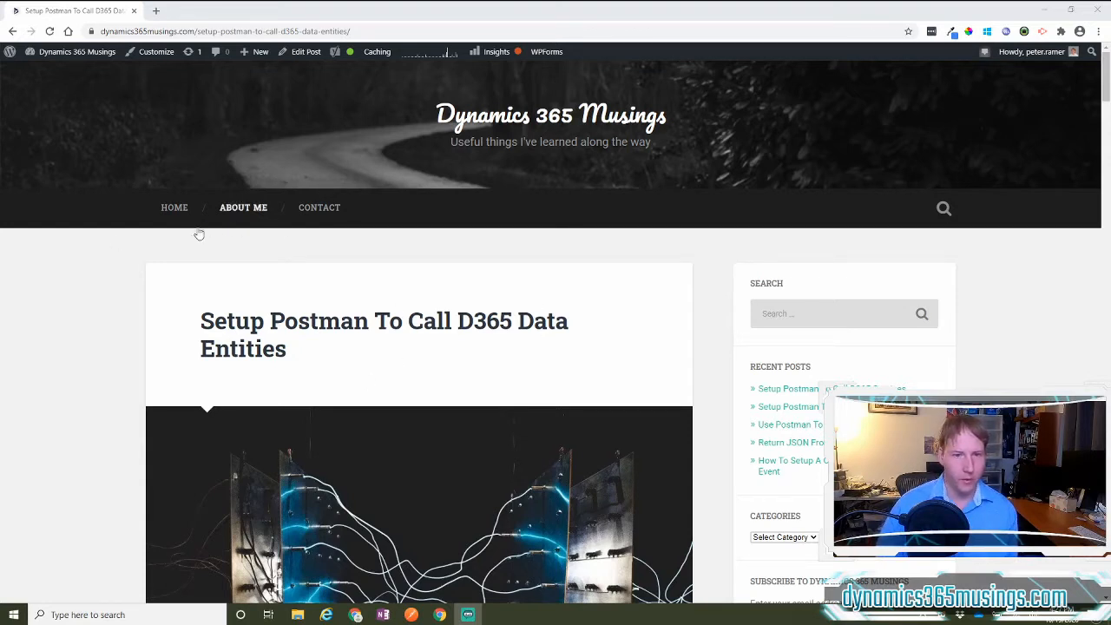
mouse_move(135, 287)
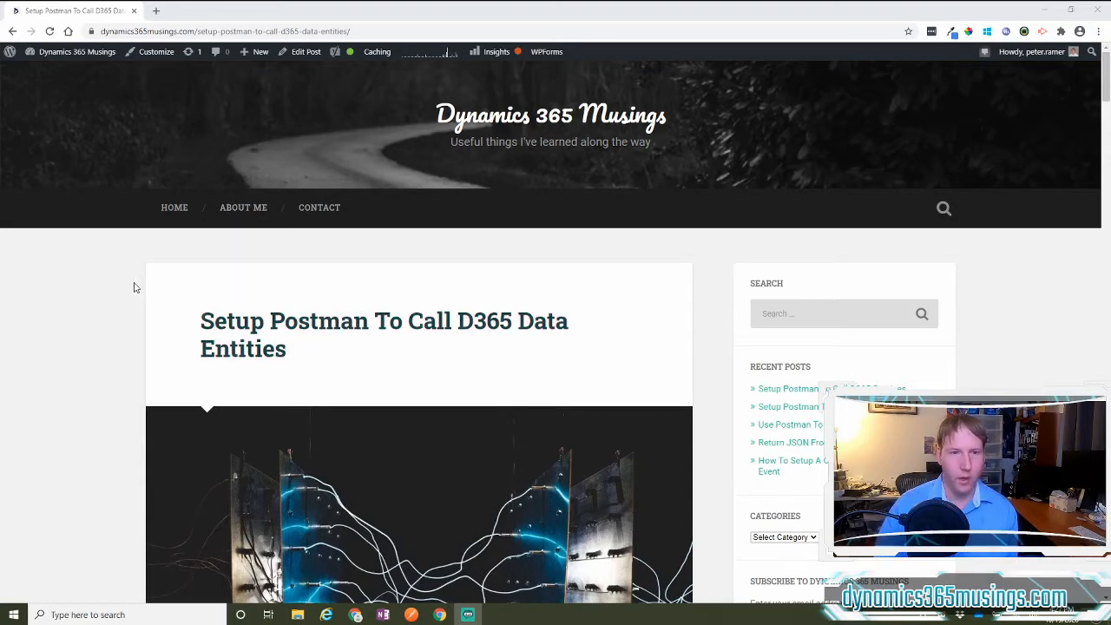
mouse_move(107, 299)
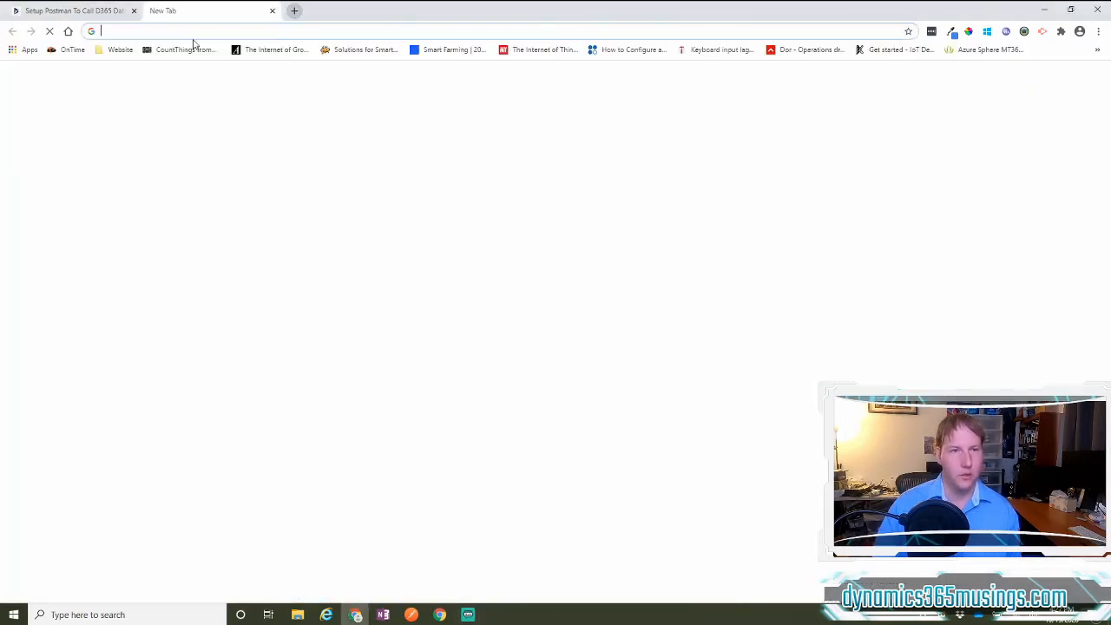
Step: Enter postman.com/downloads/ in a new Chrome tab's address bar
text(postman.com/downloads/)
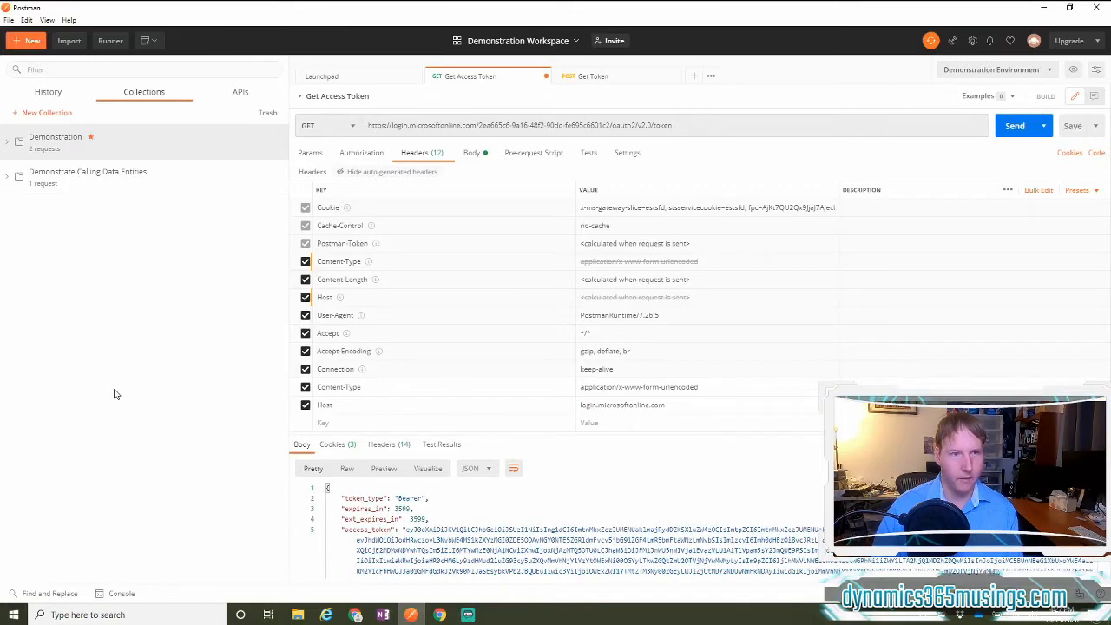
mouse_move(115, 378)
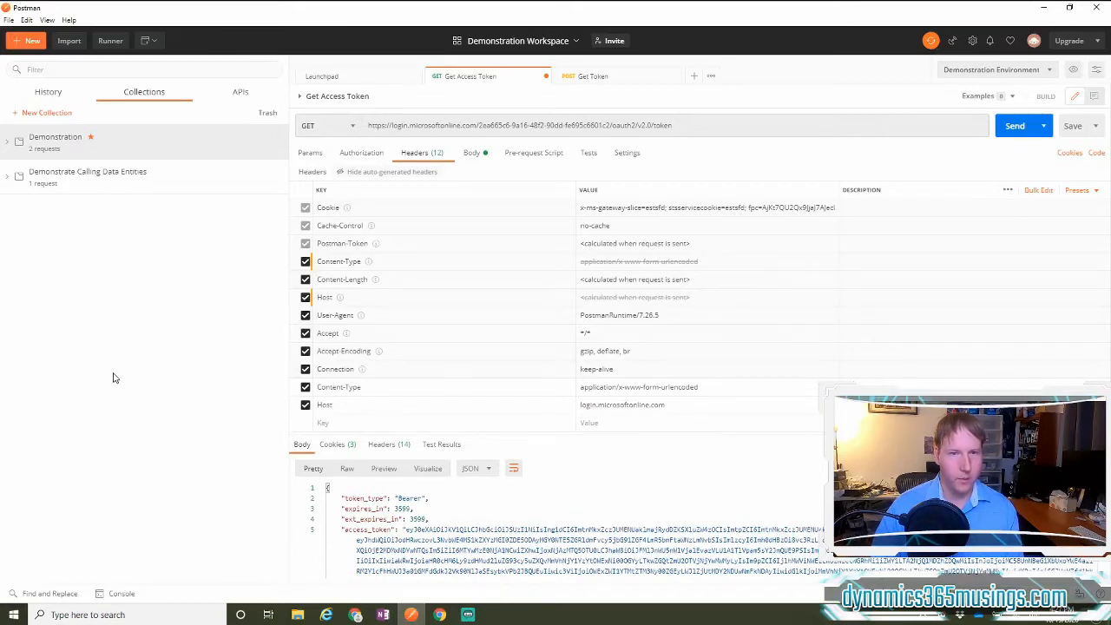
Step: Close the open request tabs, discarding their unsaved changes
click(546, 75)
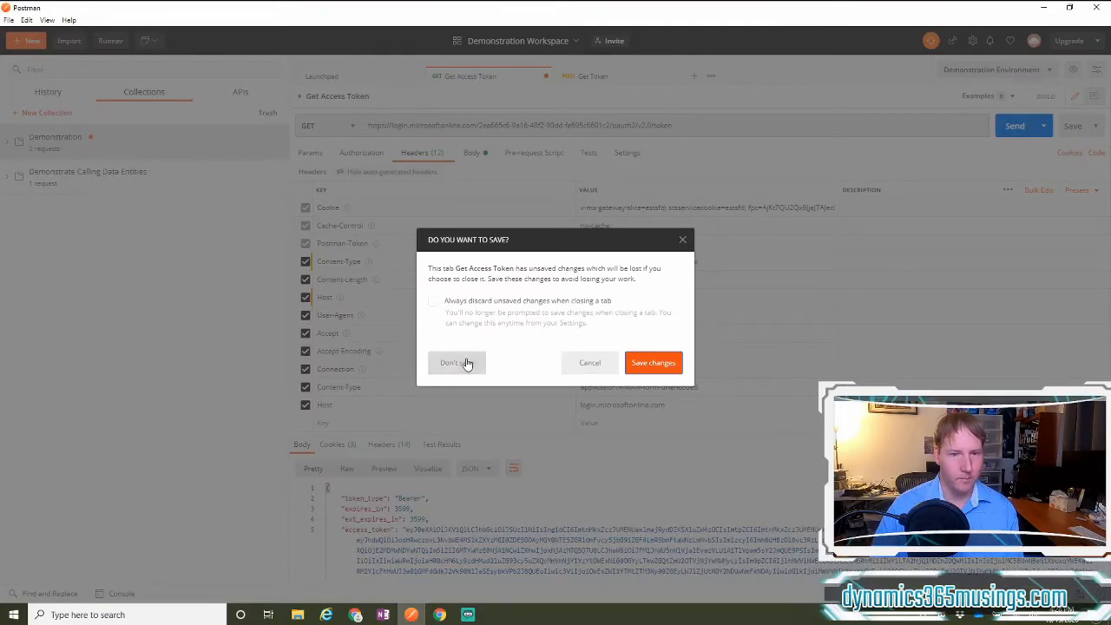
click(456, 362)
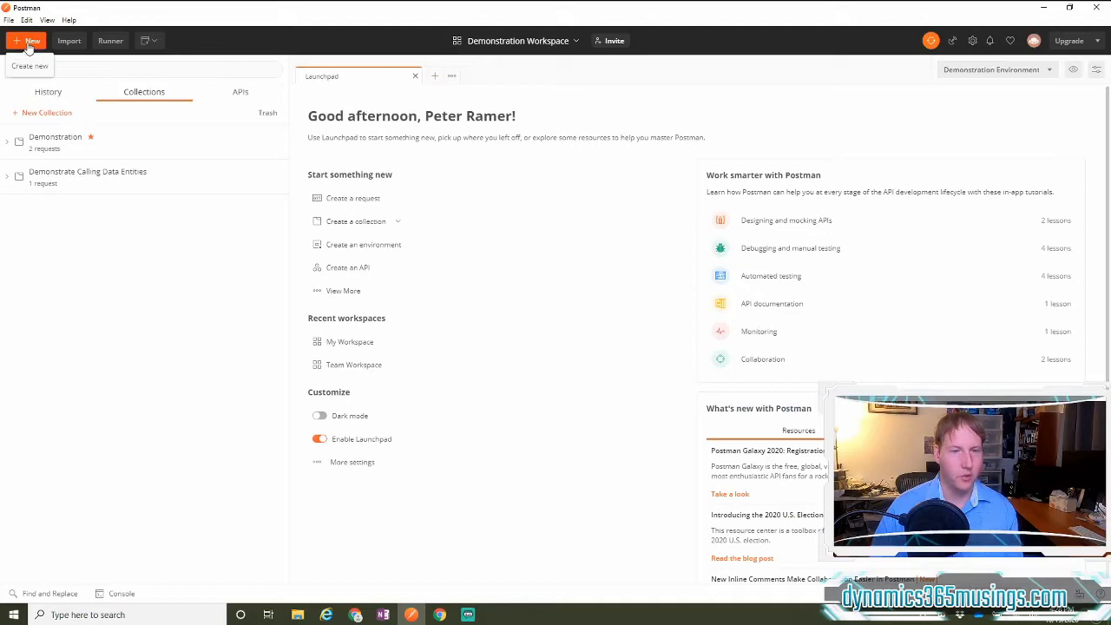
Step: Create a new collection named 'Demo' from the New menu
click(33, 41)
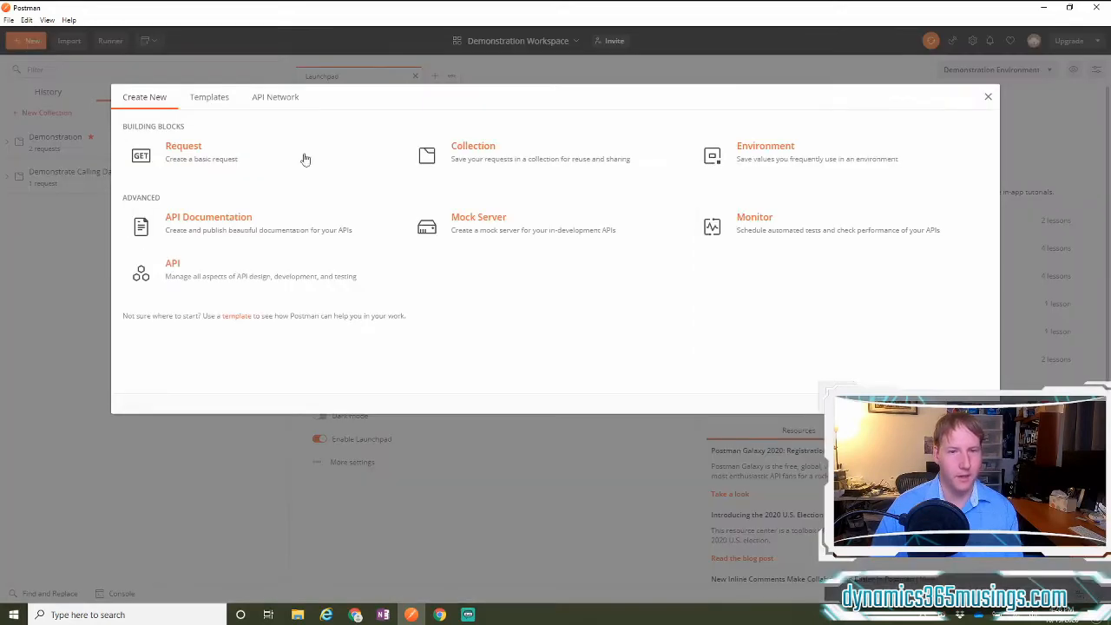
mouse_move(512, 174)
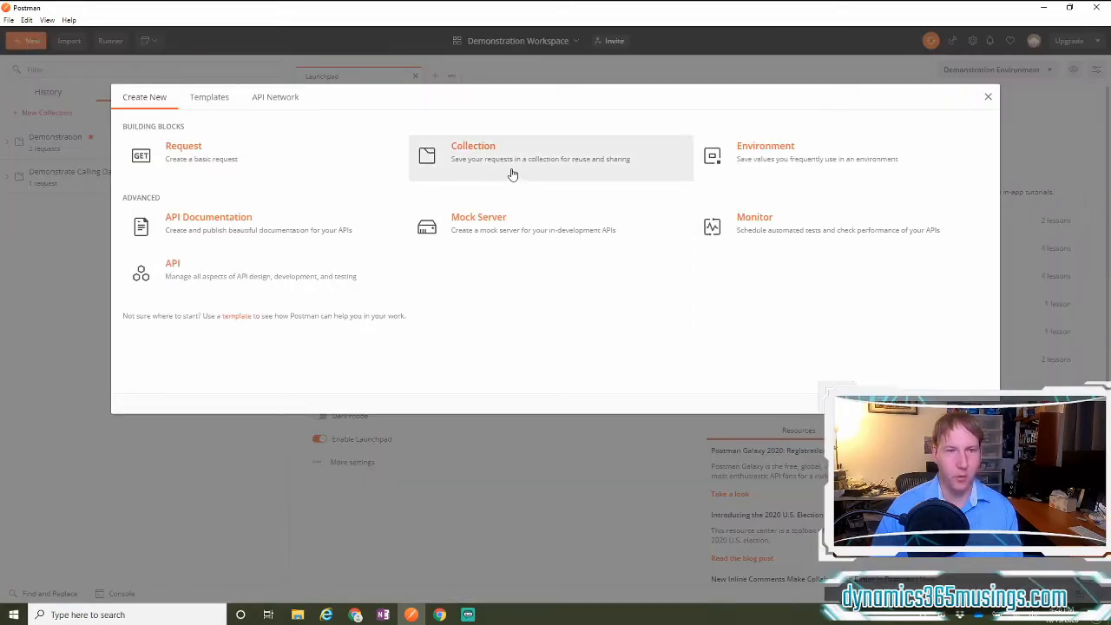
click(473, 145)
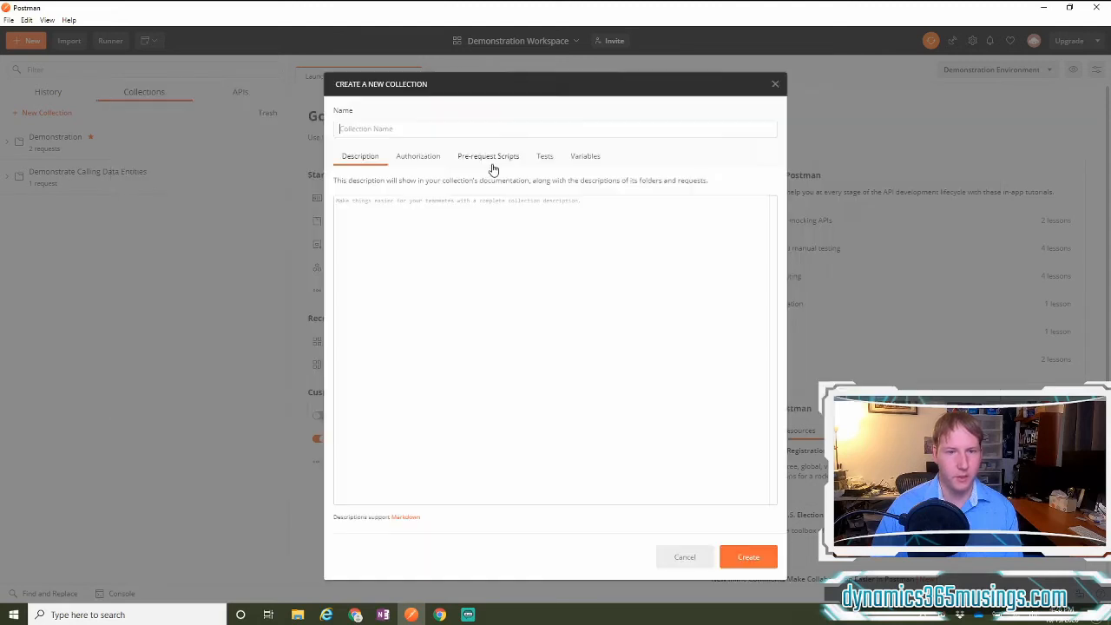
text(Demo)
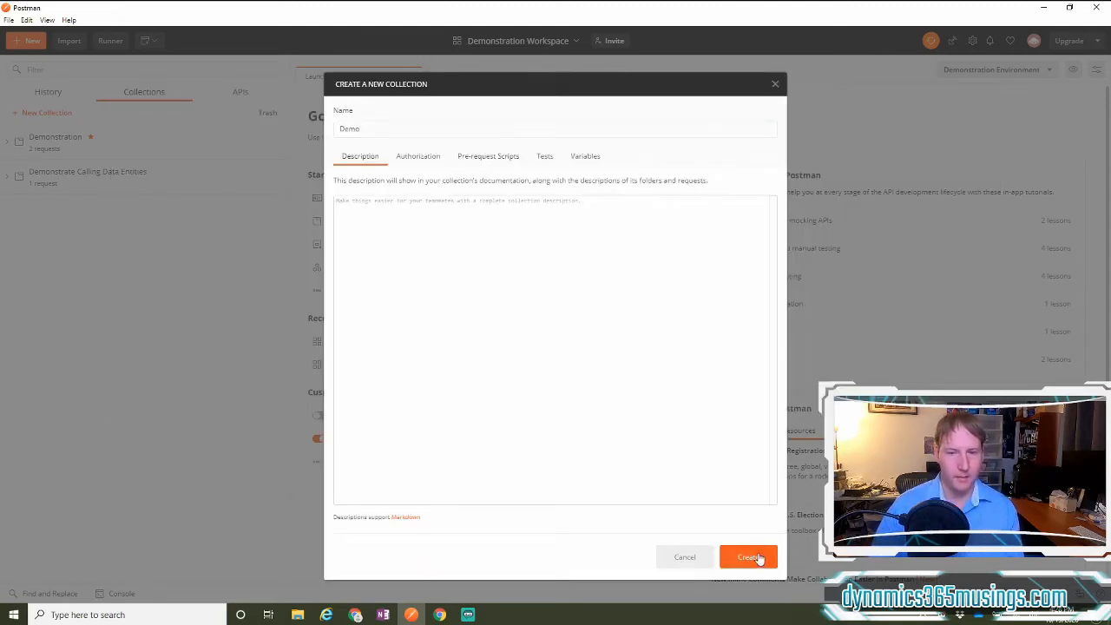
click(749, 556)
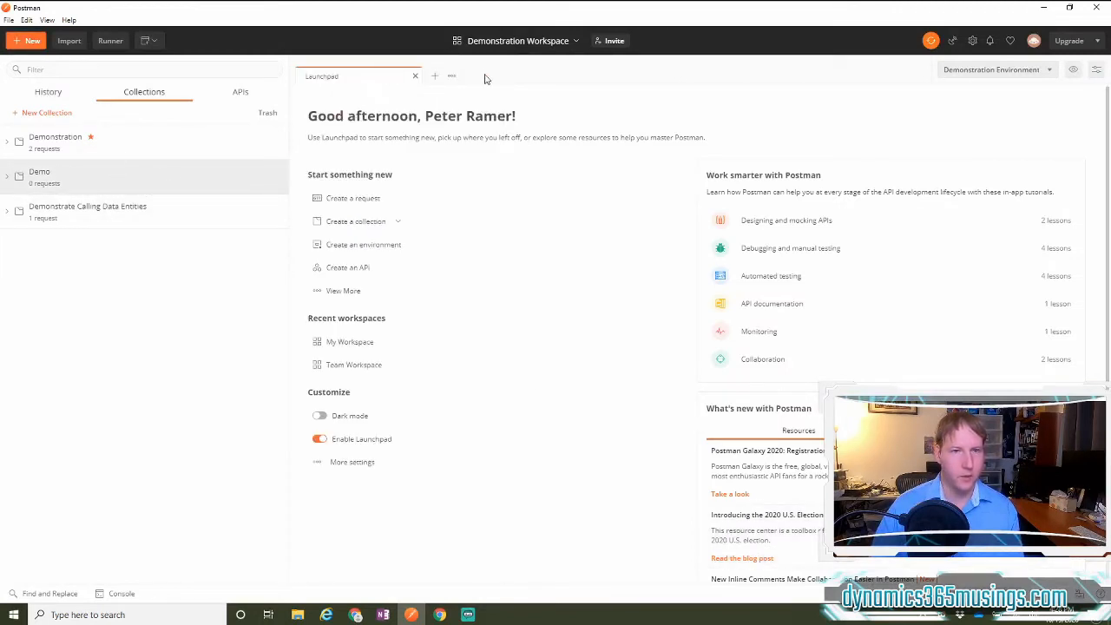
mouse_move(30, 40)
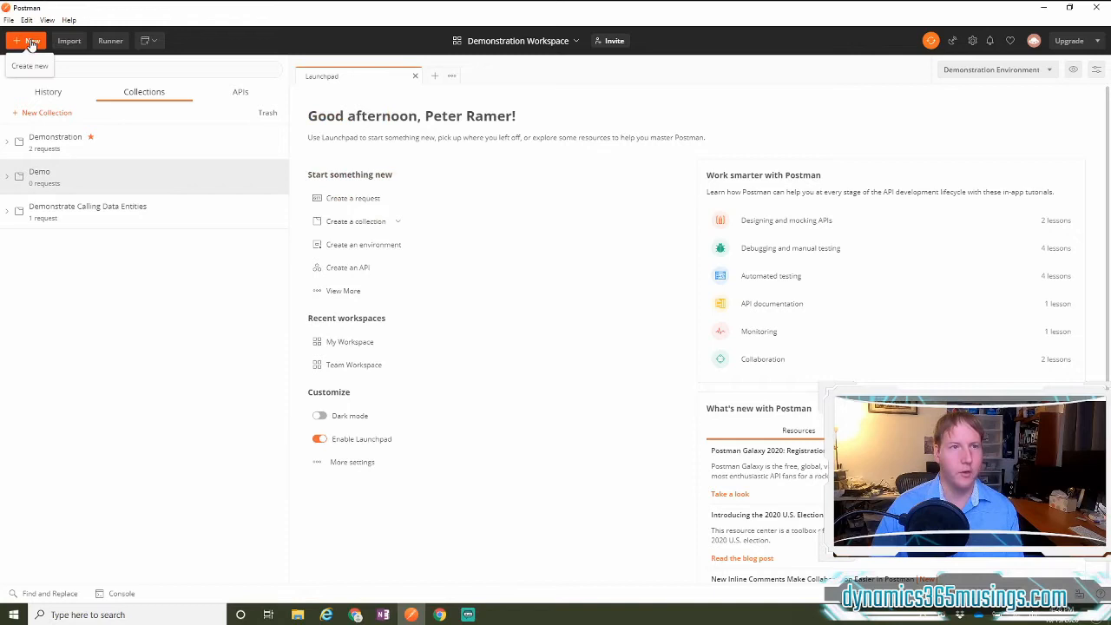
Step: Save a new 'Get Access Token' request into Demonstrate Calling Data Entities
click(30, 40)
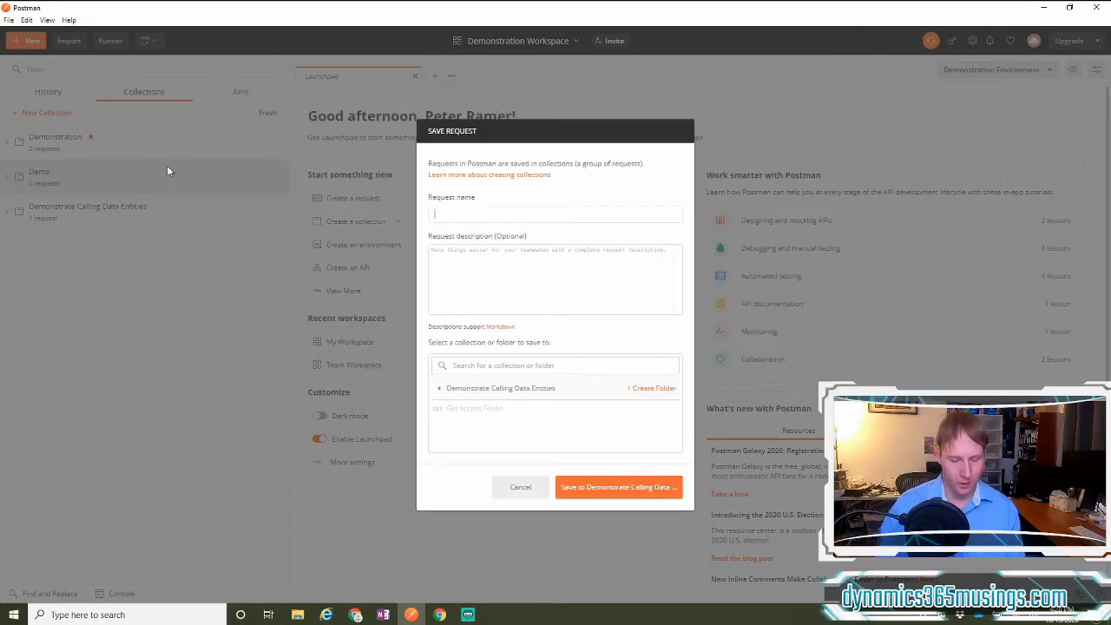
text(Get Access Token)
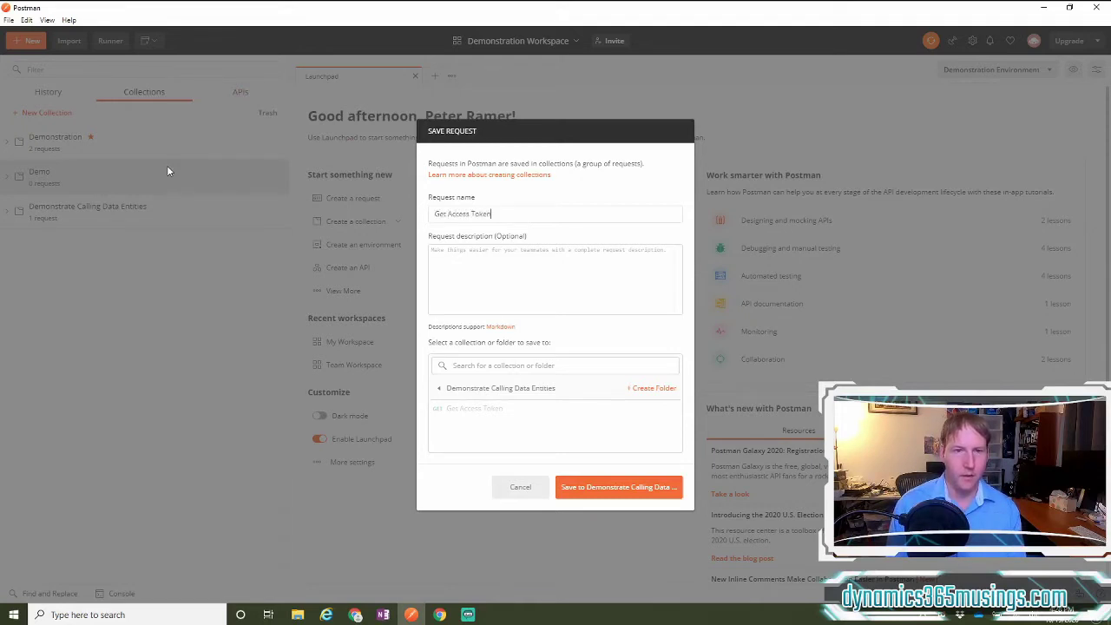
click(618, 487)
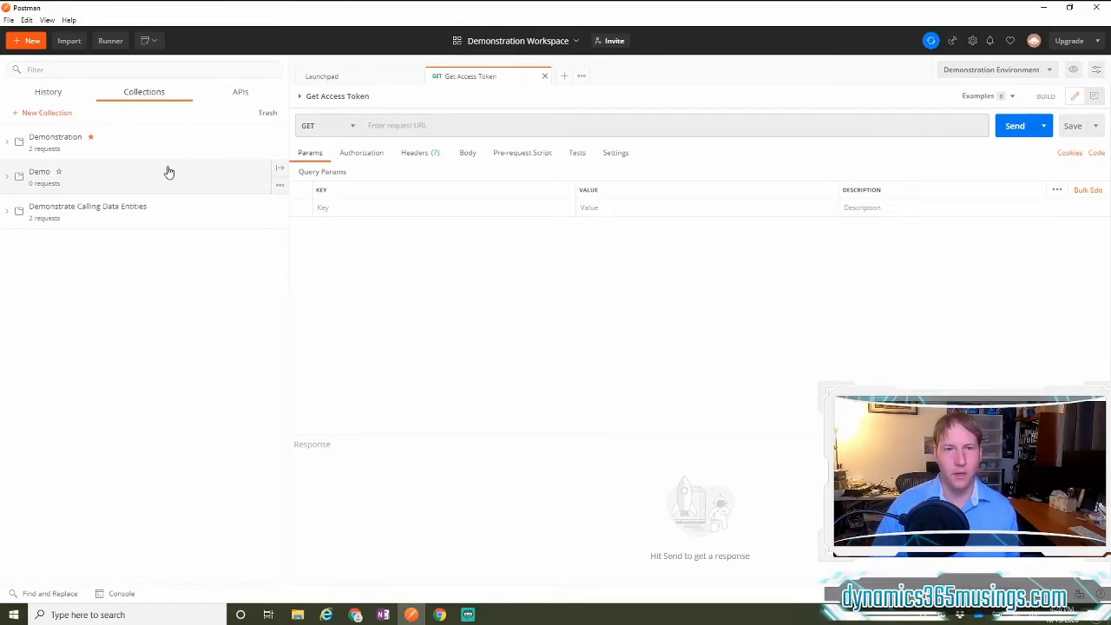
mouse_move(168, 172)
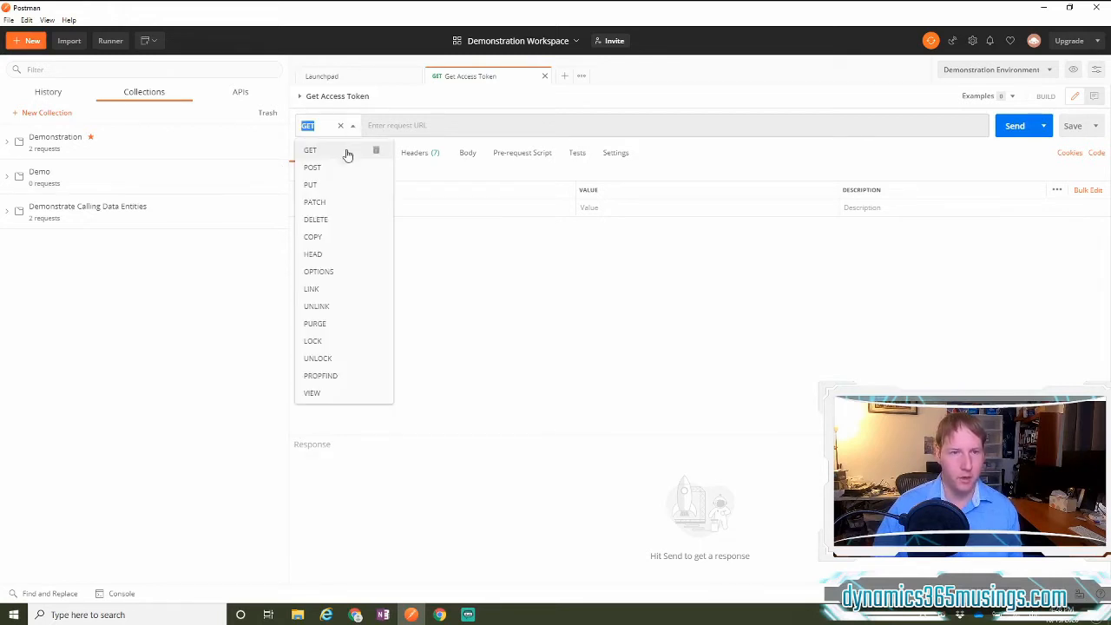
Step: Set the request to POST with the login.microsoftonline.com OAuth2 v2.0 token URL
click(311, 167)
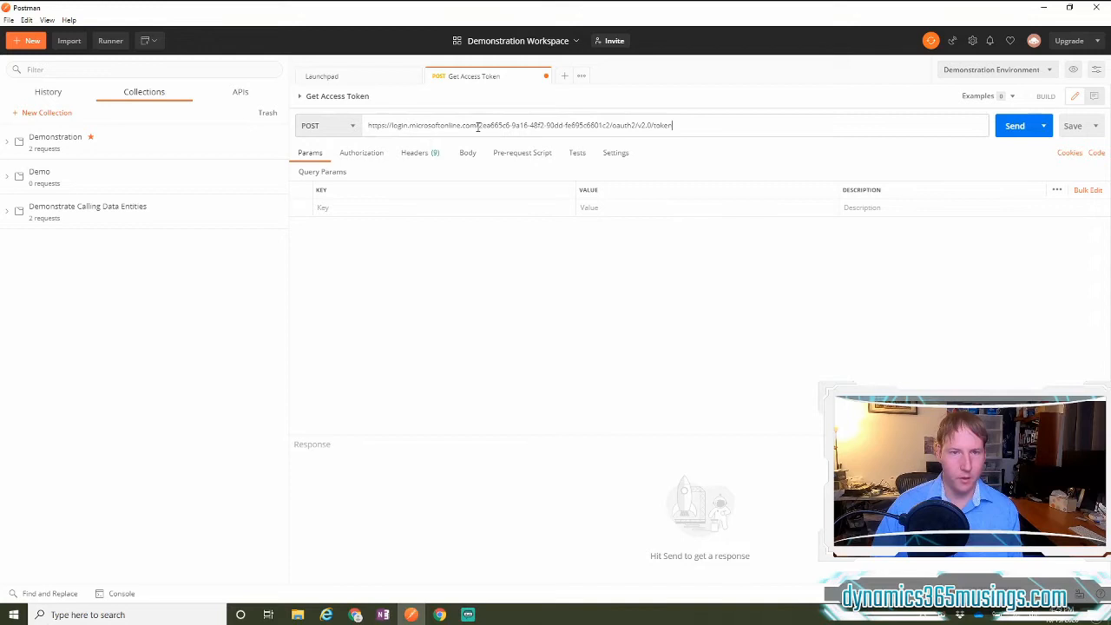
double_click(542, 125)
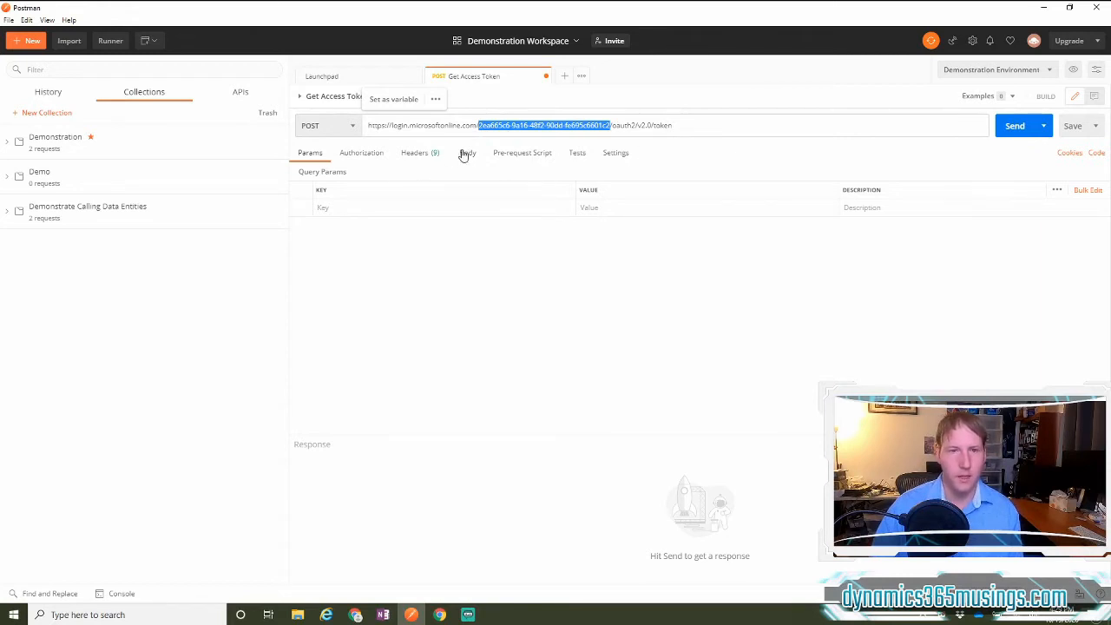
click(467, 153)
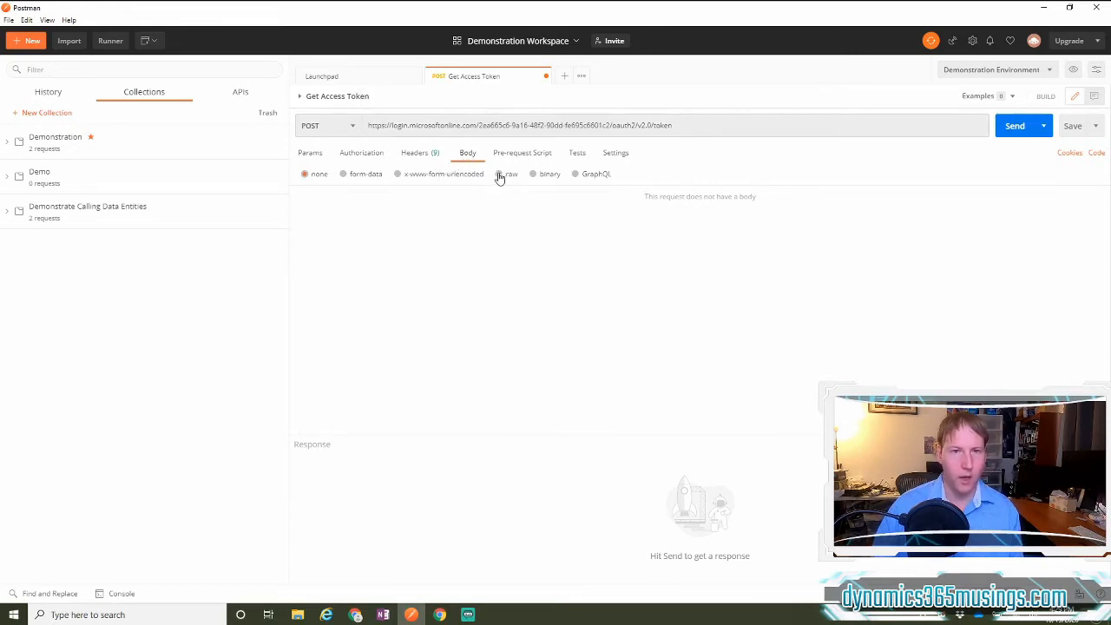
Step: Choose x-www-form-urlencoded as the request body type
click(500, 174)
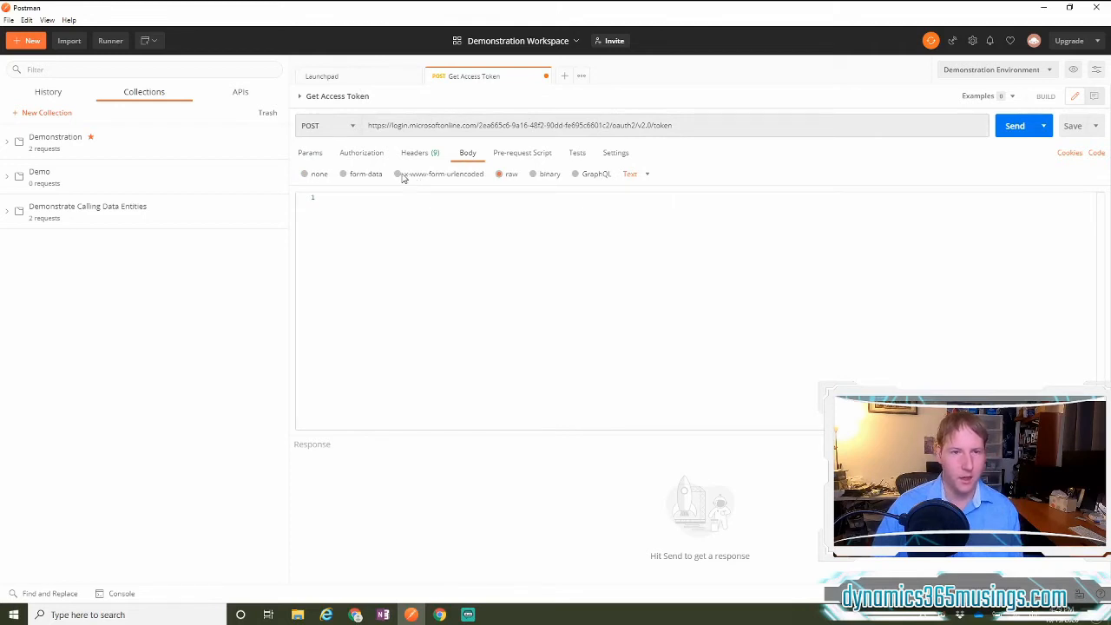
click(399, 173)
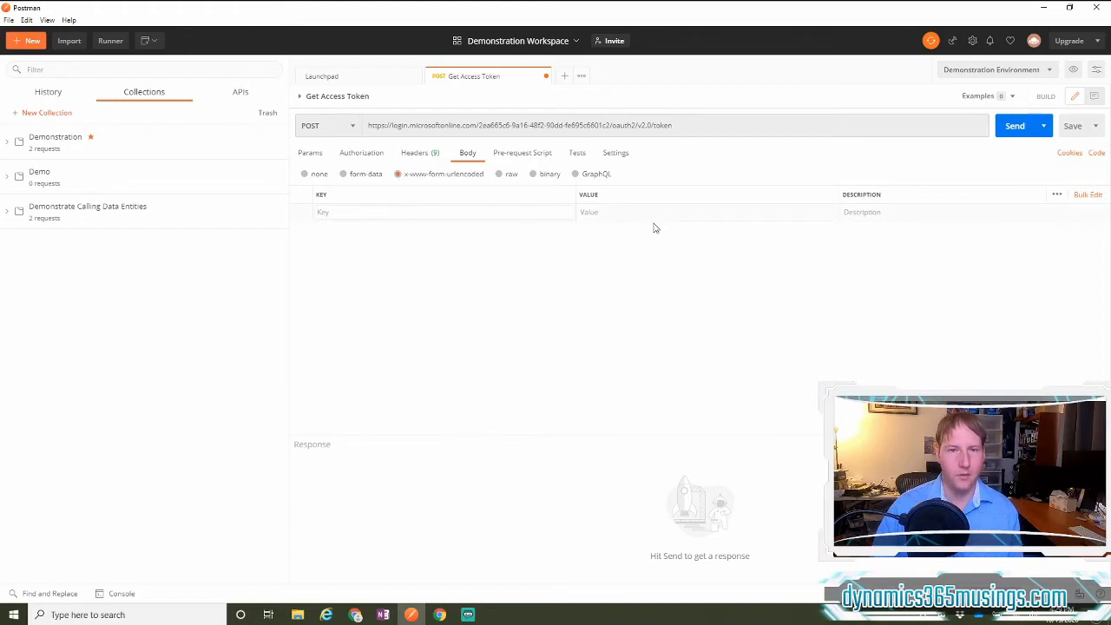
mouse_move(664, 254)
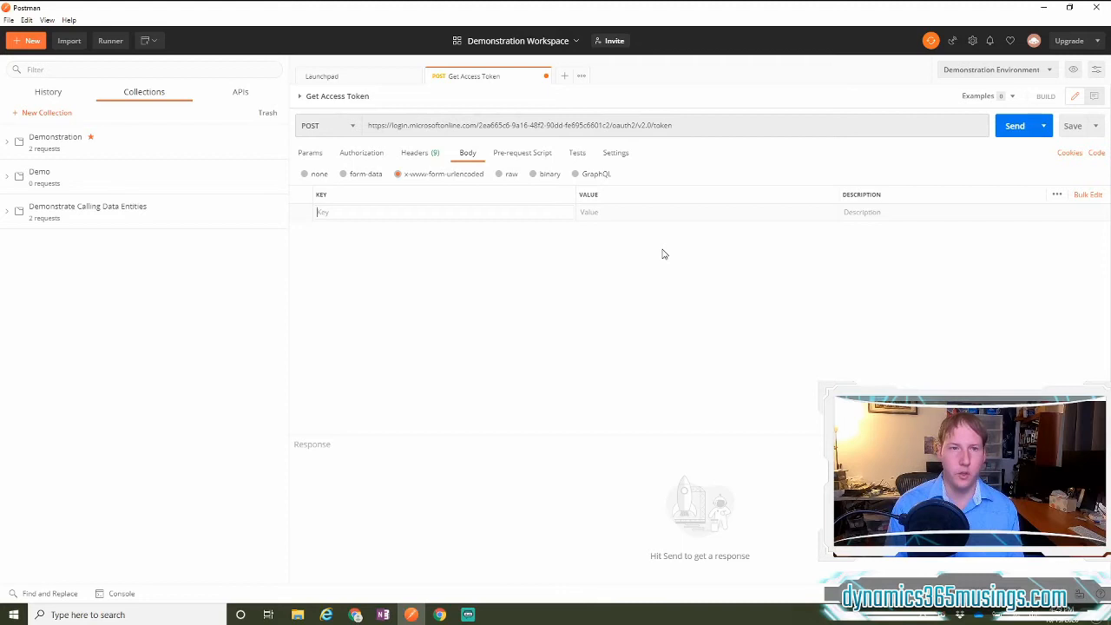
text(client_id)
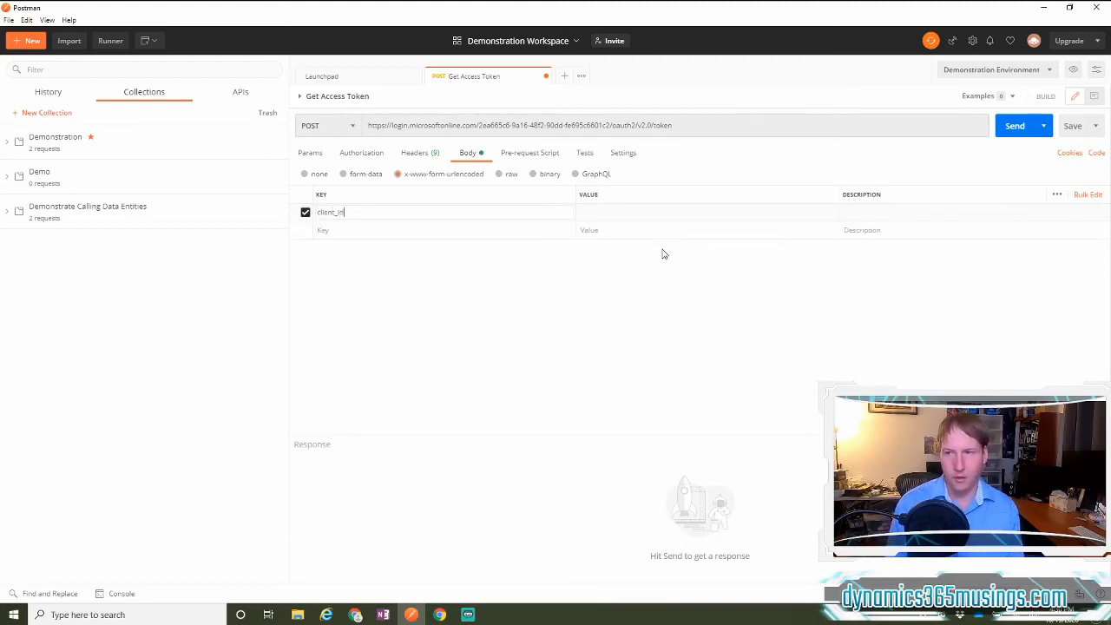
text(1234)
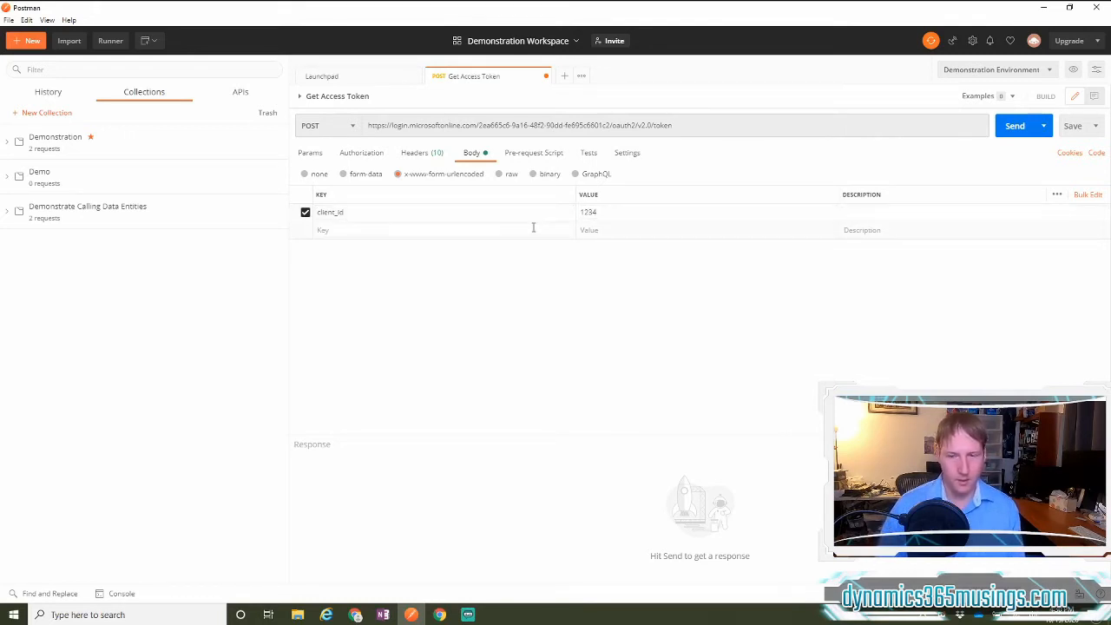
text(client_secret)
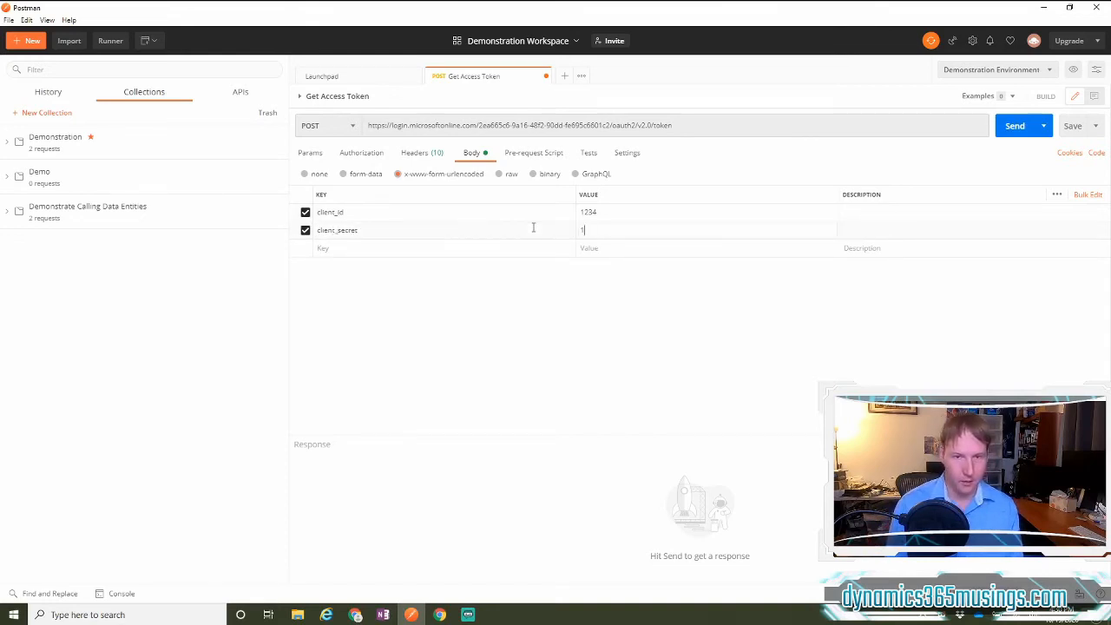
text(234)
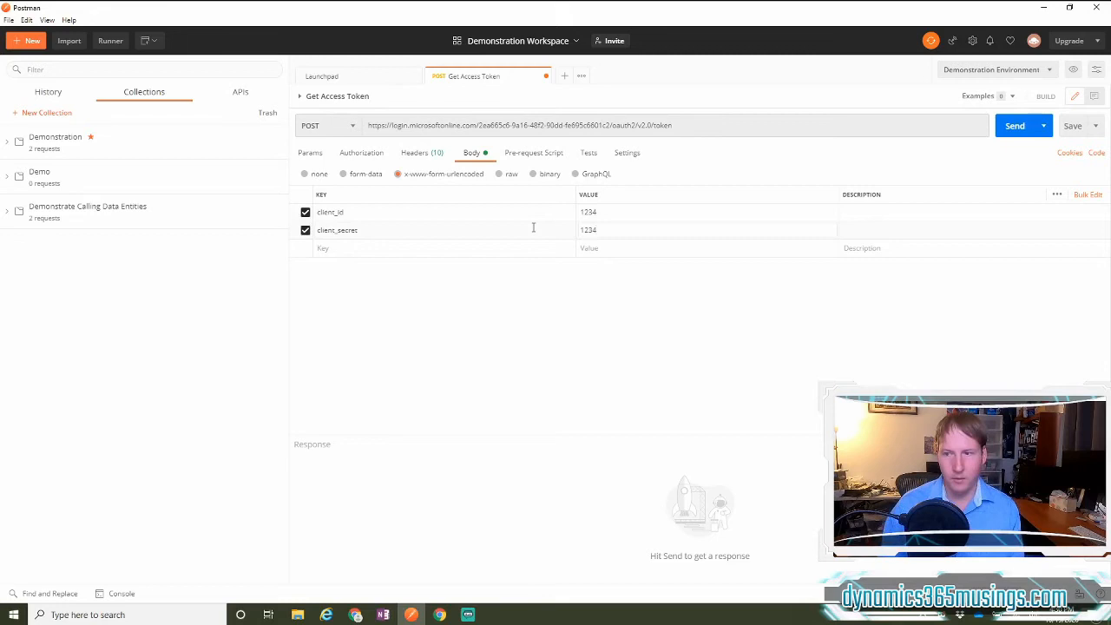
text(grant_type)
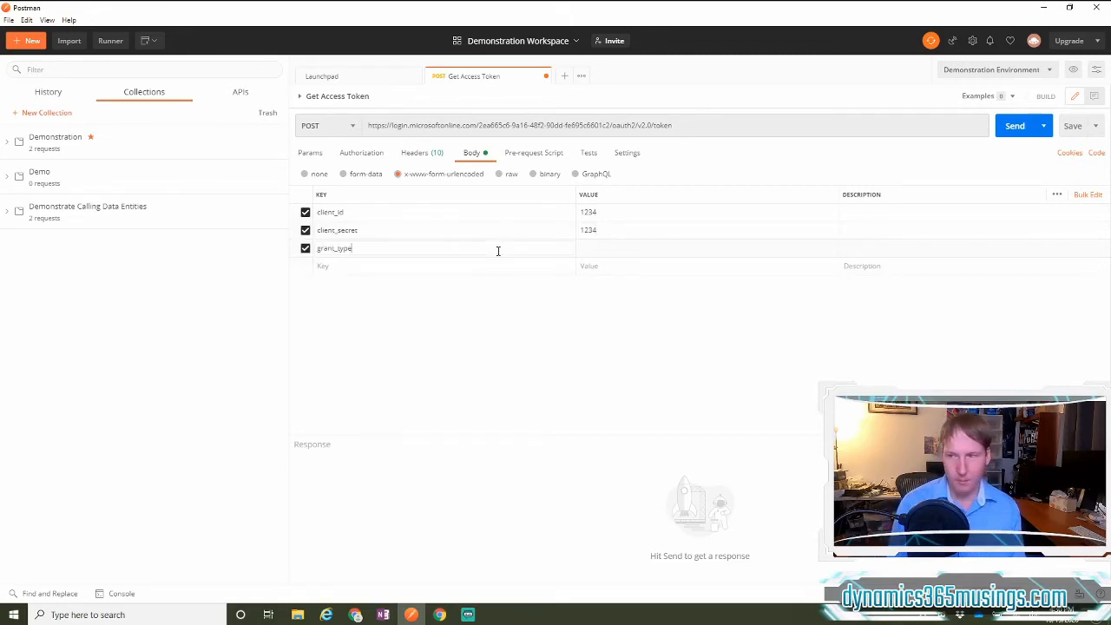
text(client_credential)
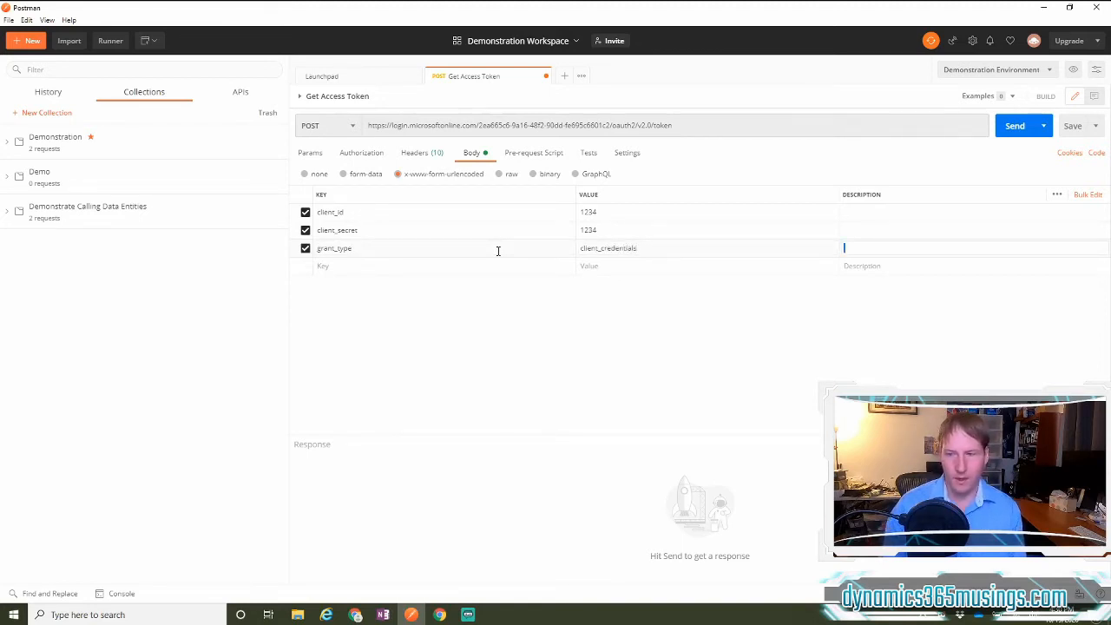
text(s)
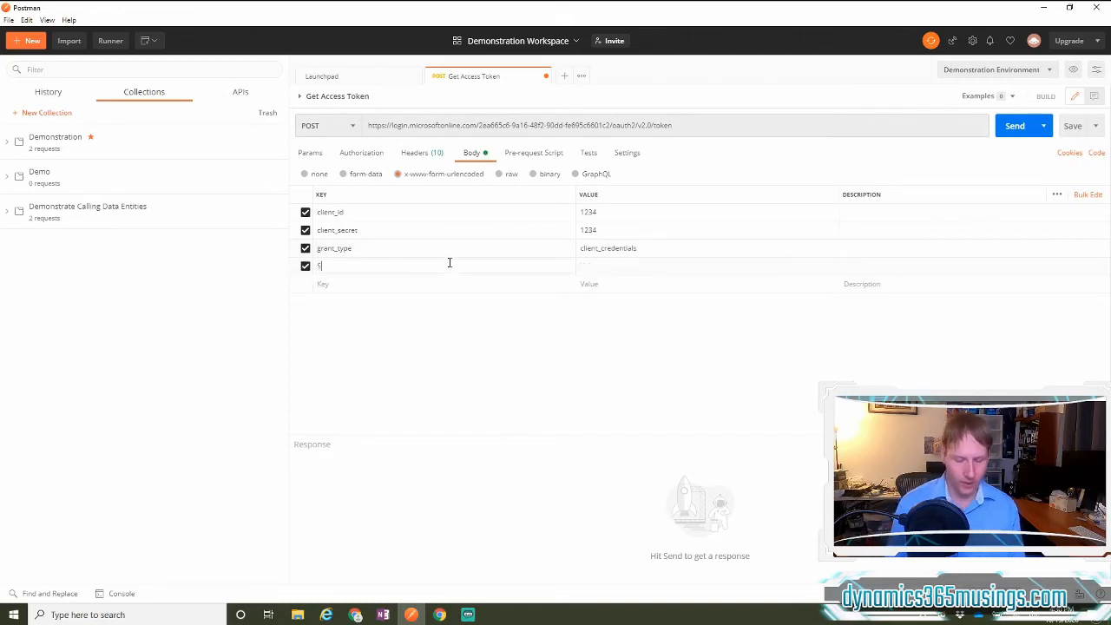
text(Scope)
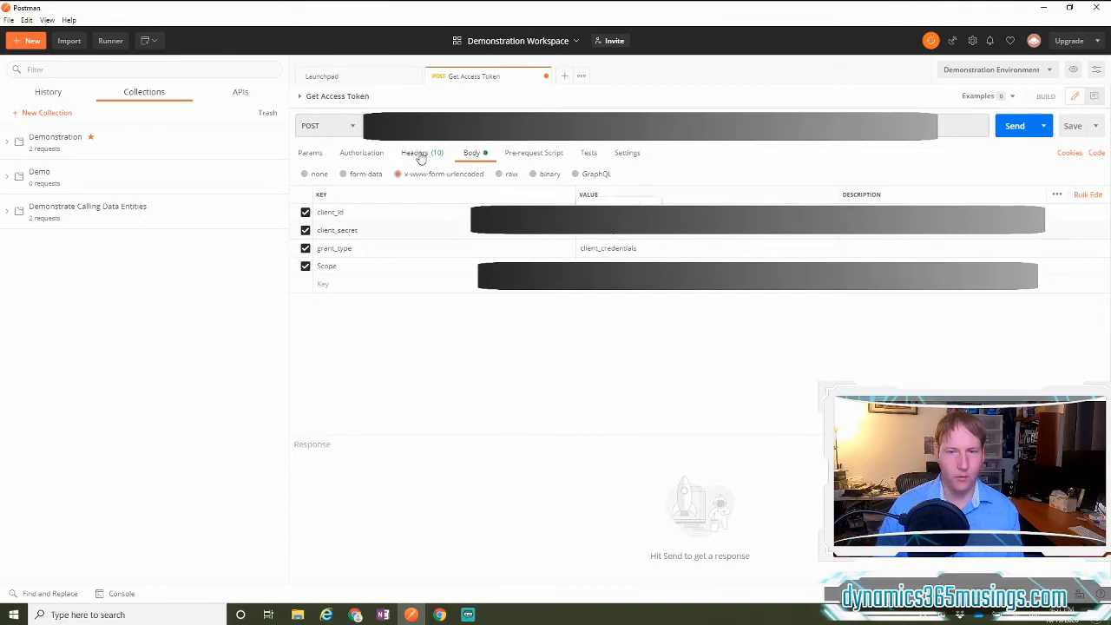
Step: Add a 'host' header with value login.microsoftonline.com
click(419, 152)
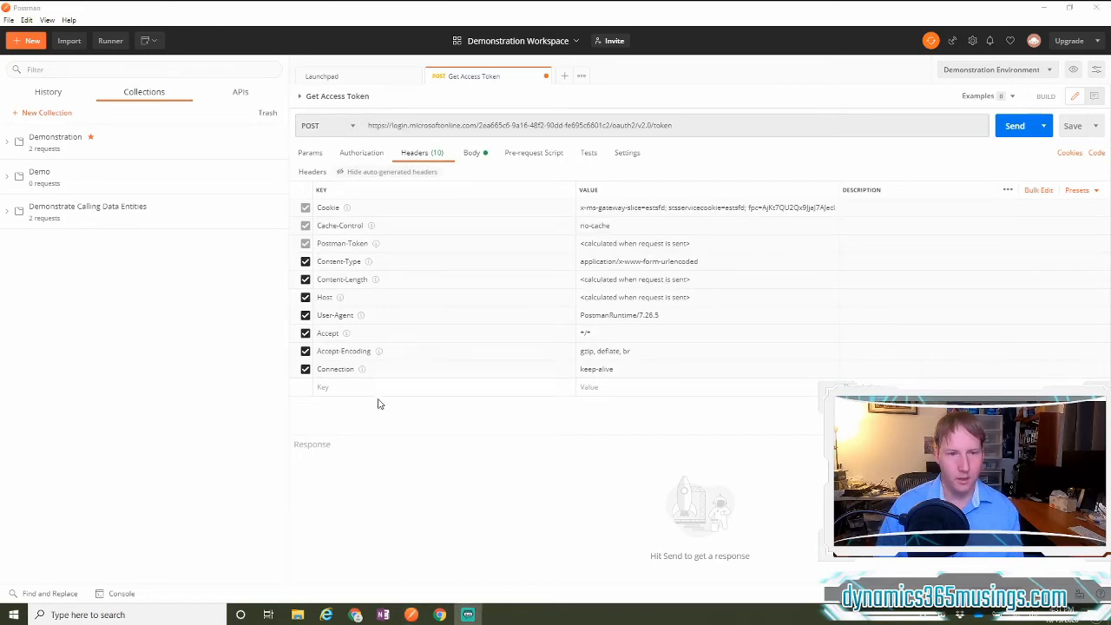
mouse_move(573, 424)
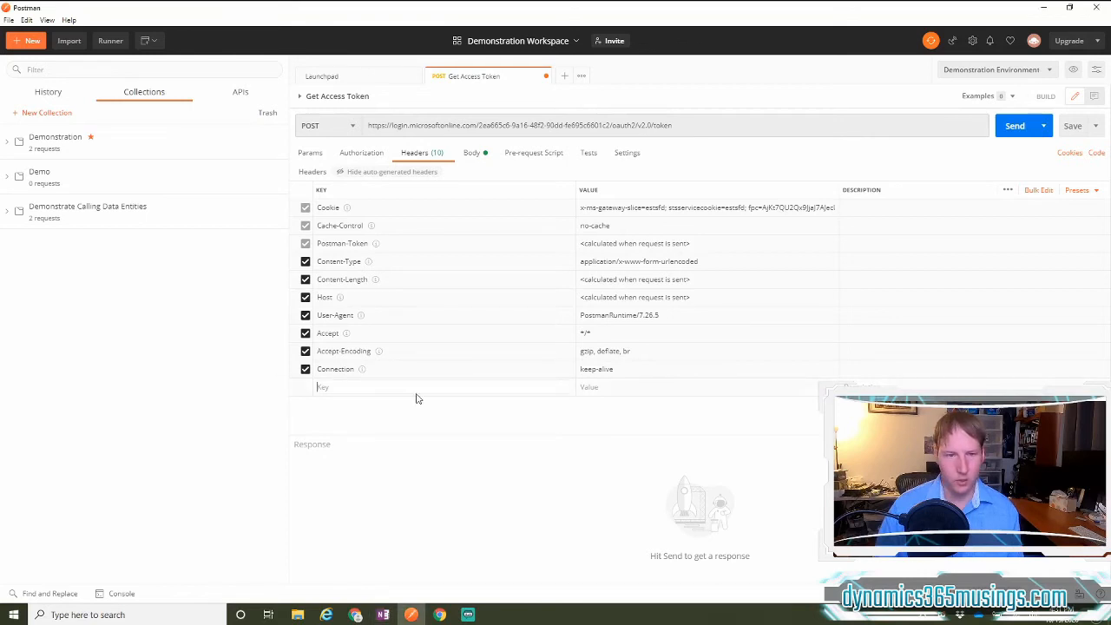
text(host)
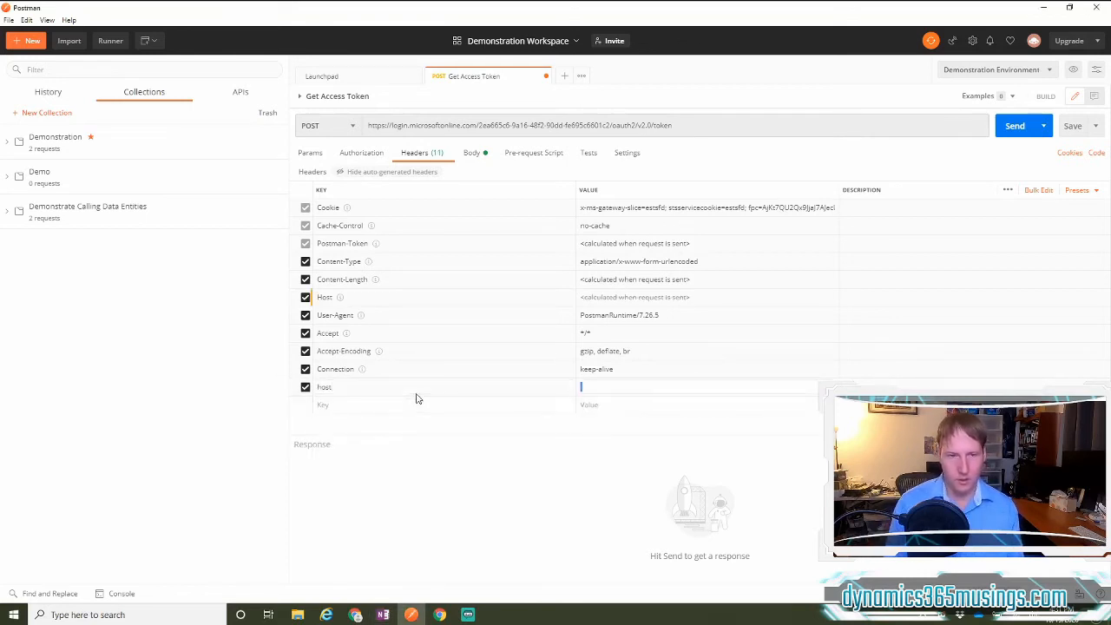
text(login.microsoftonline.com)
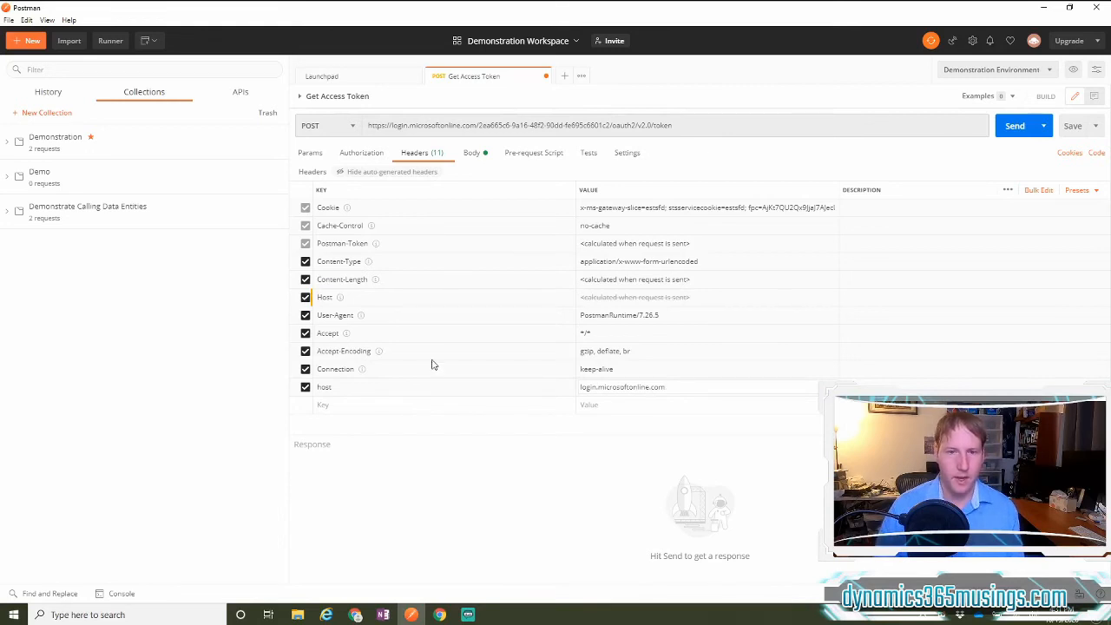
Step: Send the token request and highlight the returned access_token value
click(1015, 126)
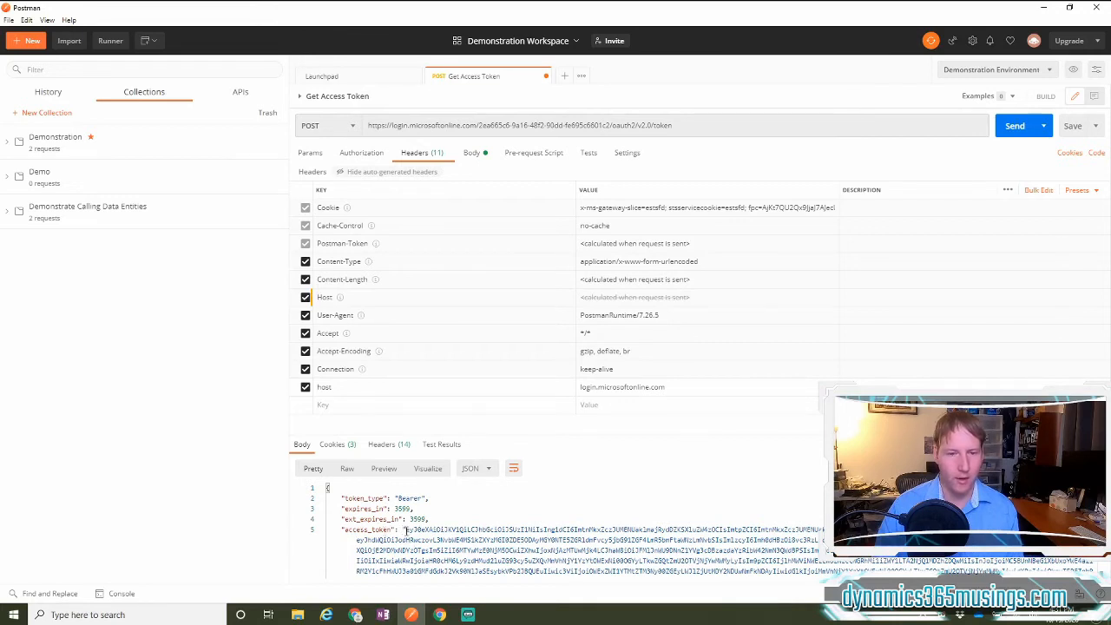
mouse_move(723, 560)
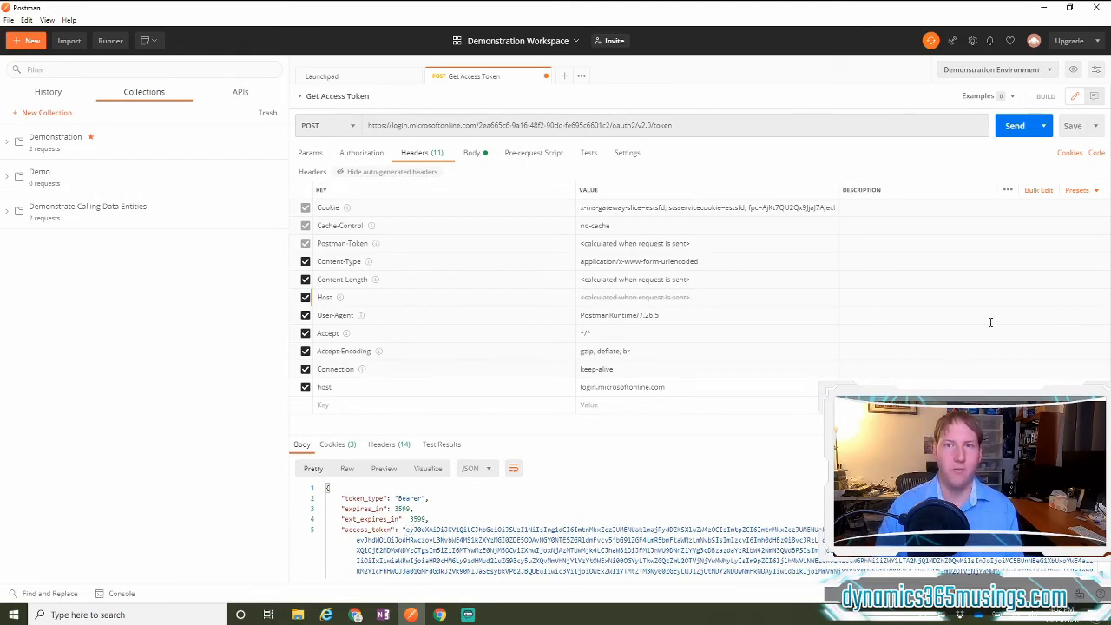
mouse_move(963, 230)
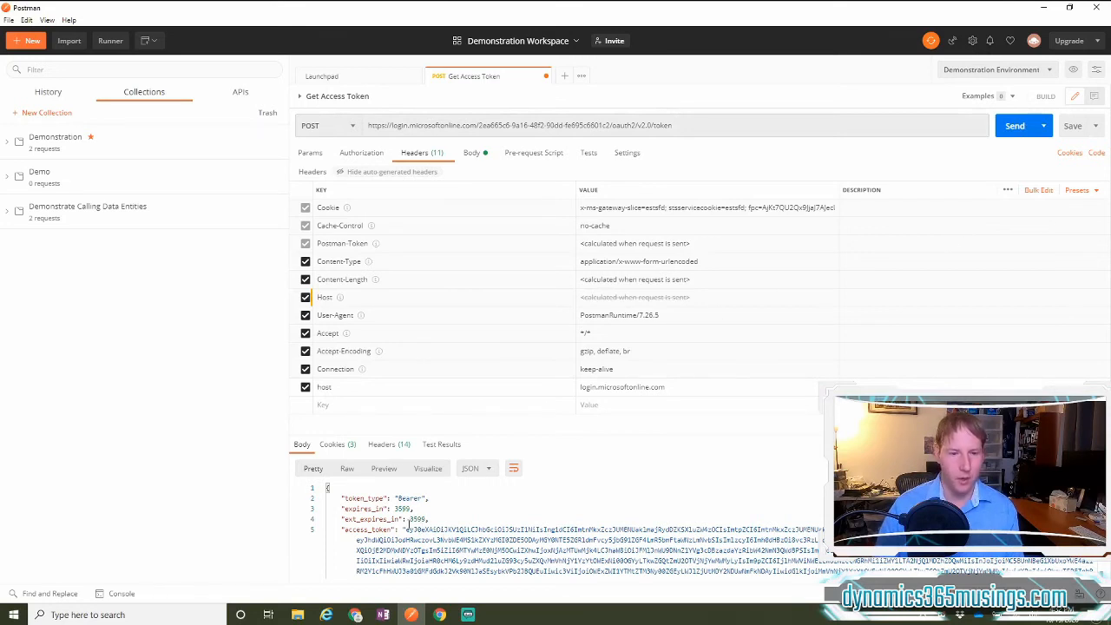
drag(405, 530, 425, 551)
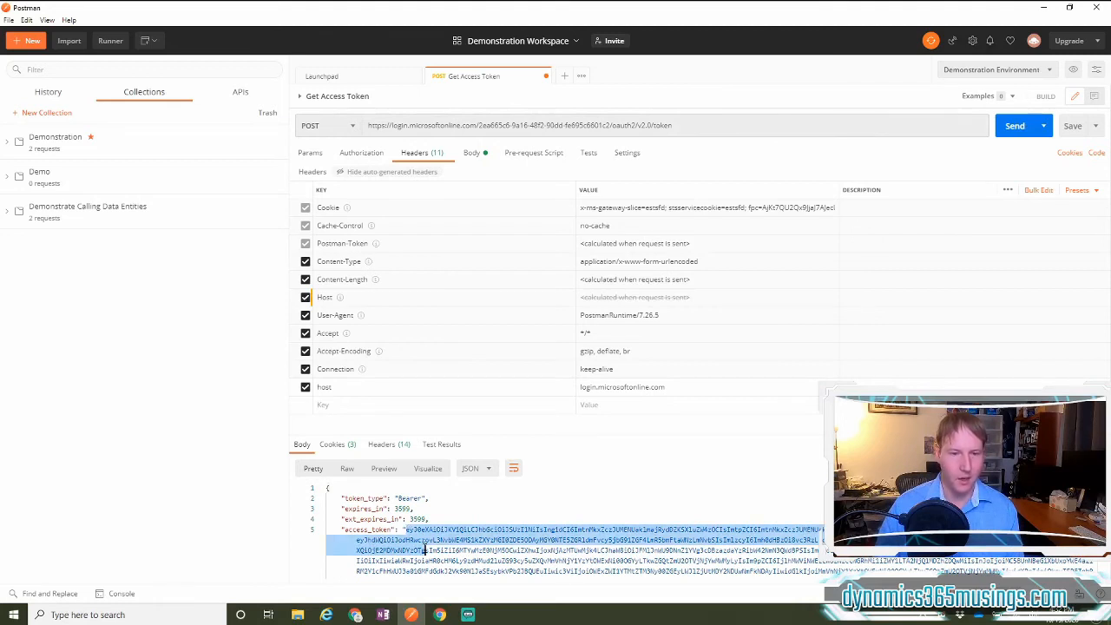
mouse_move(214, 331)
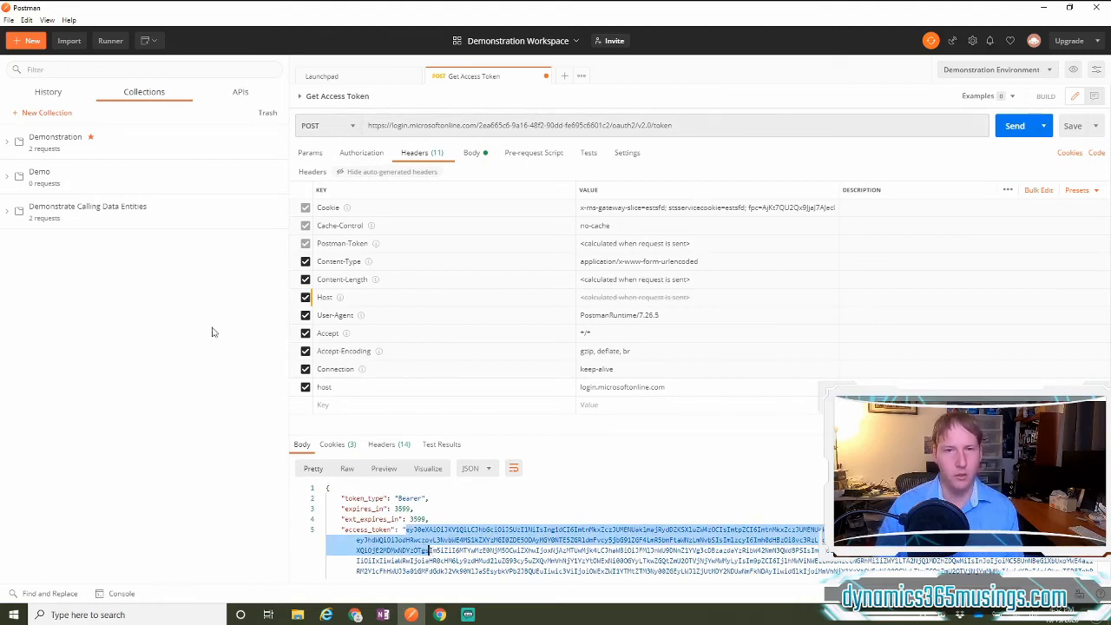
mouse_move(170, 289)
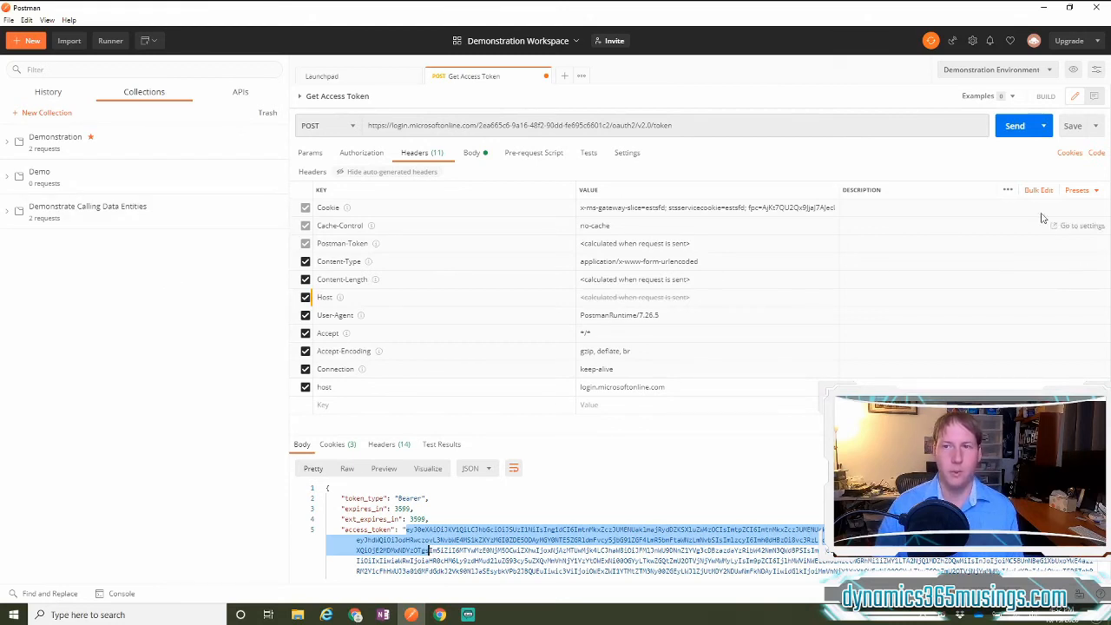
mouse_move(1054, 73)
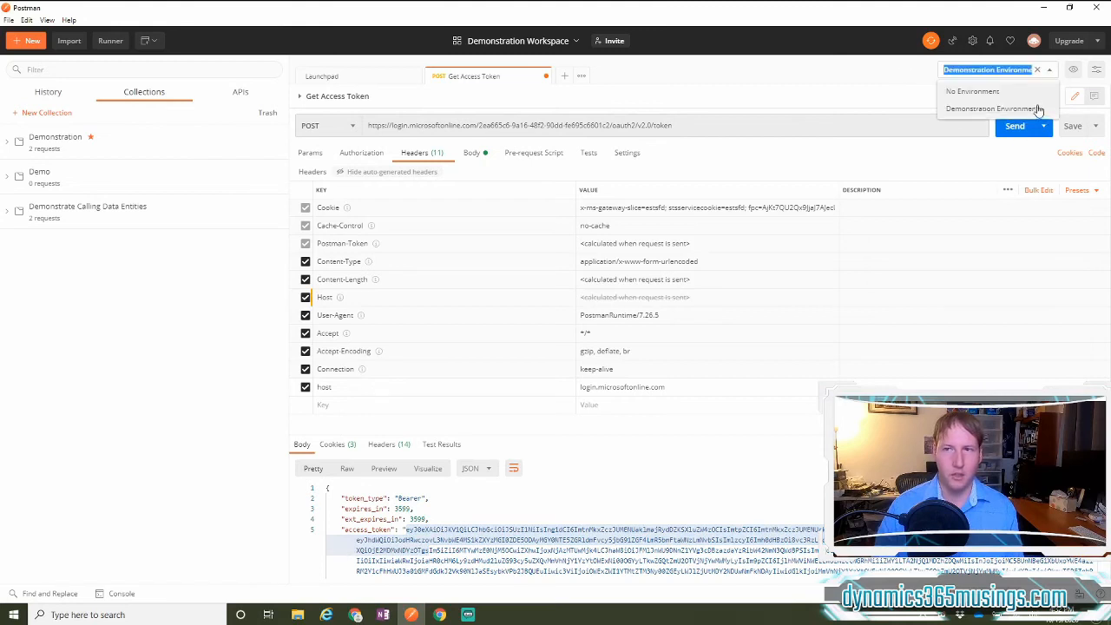
mouse_move(965, 114)
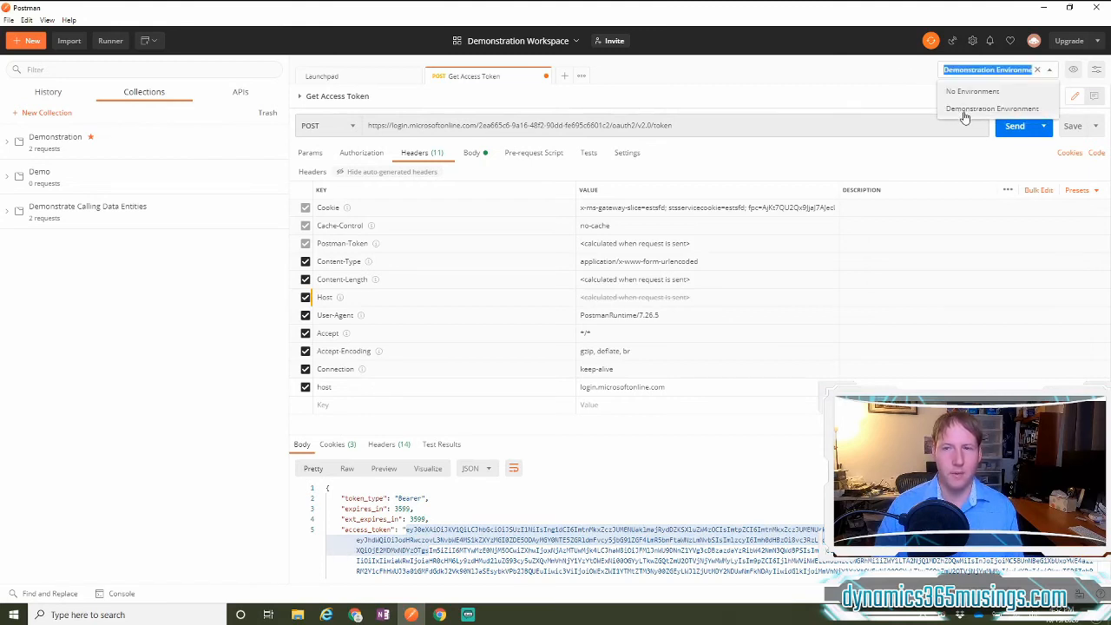
click(993, 108)
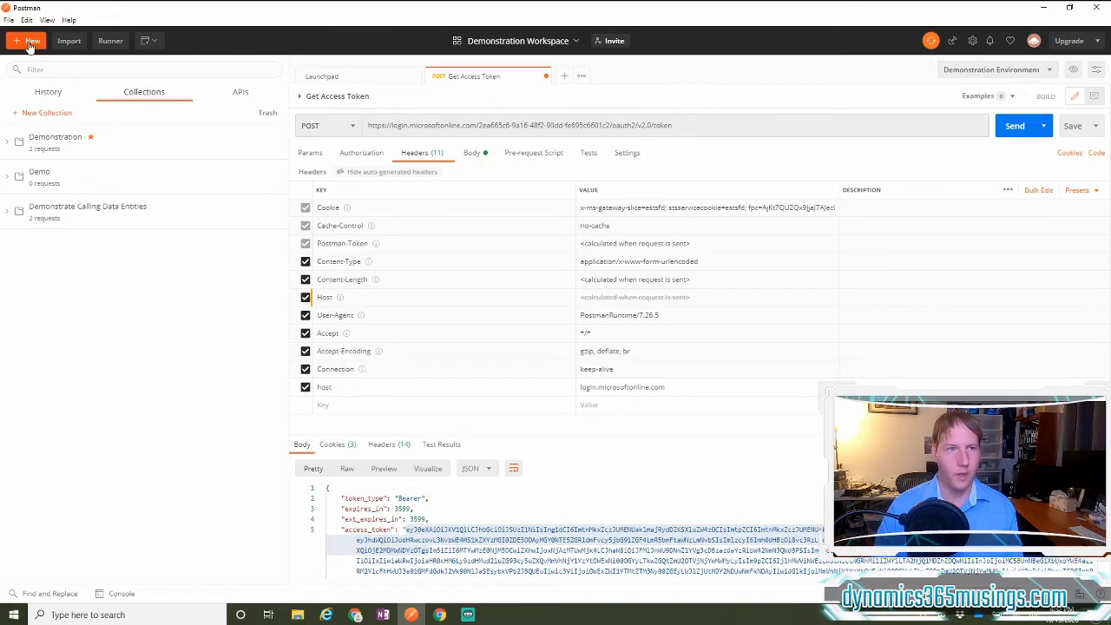
Step: Add environment 'Demo Environment' with an access_token variable
click(28, 40)
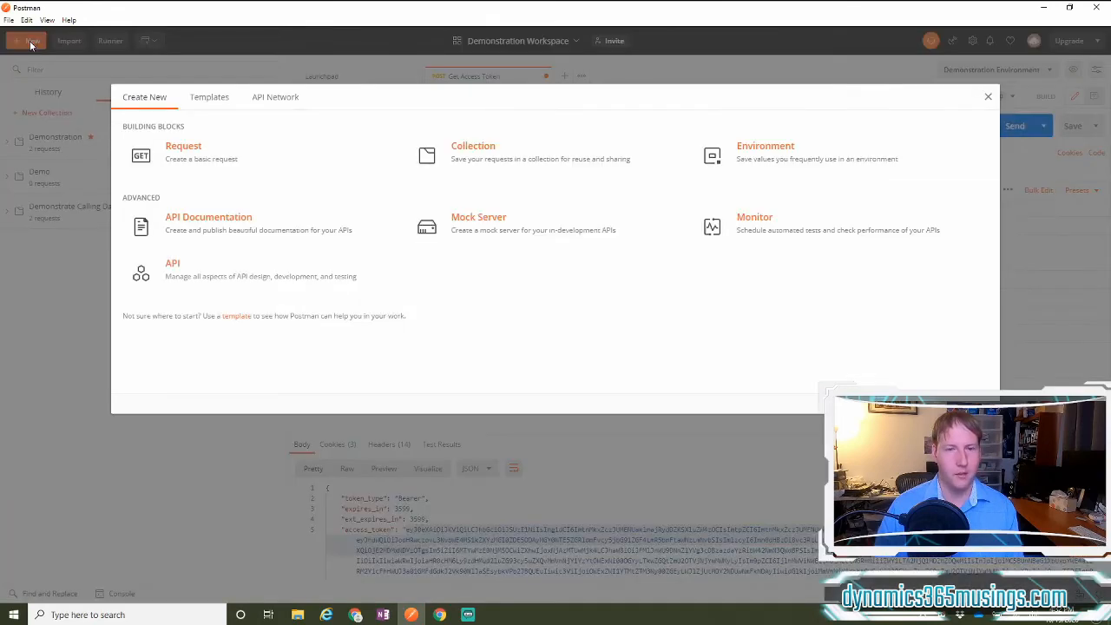
mouse_move(808, 163)
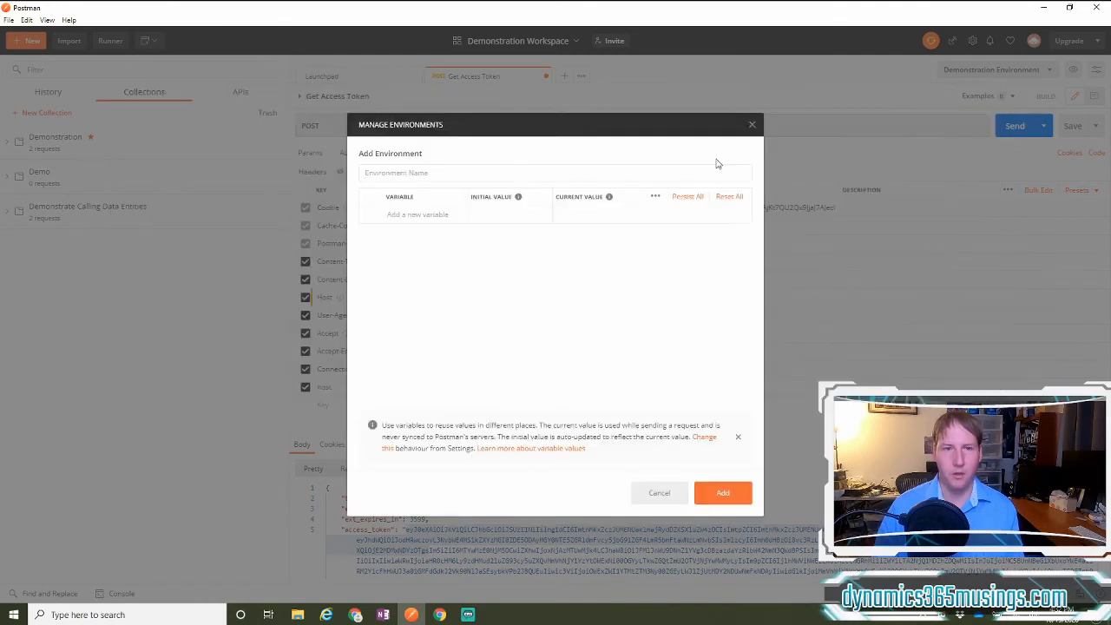
text(Demo Environment)
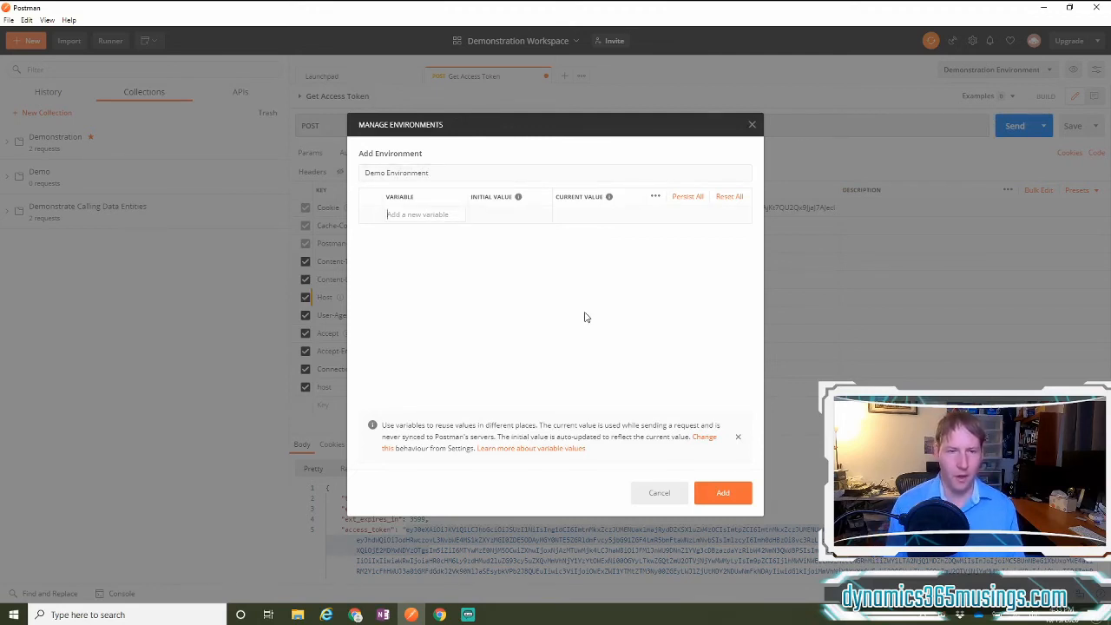
text(access_token)
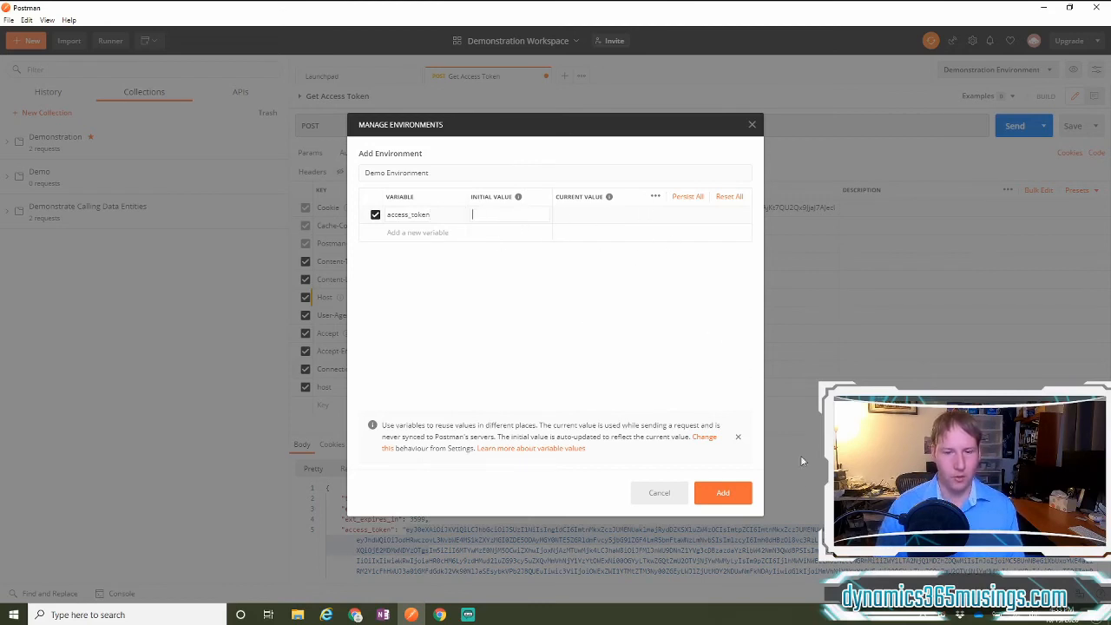
click(722, 492)
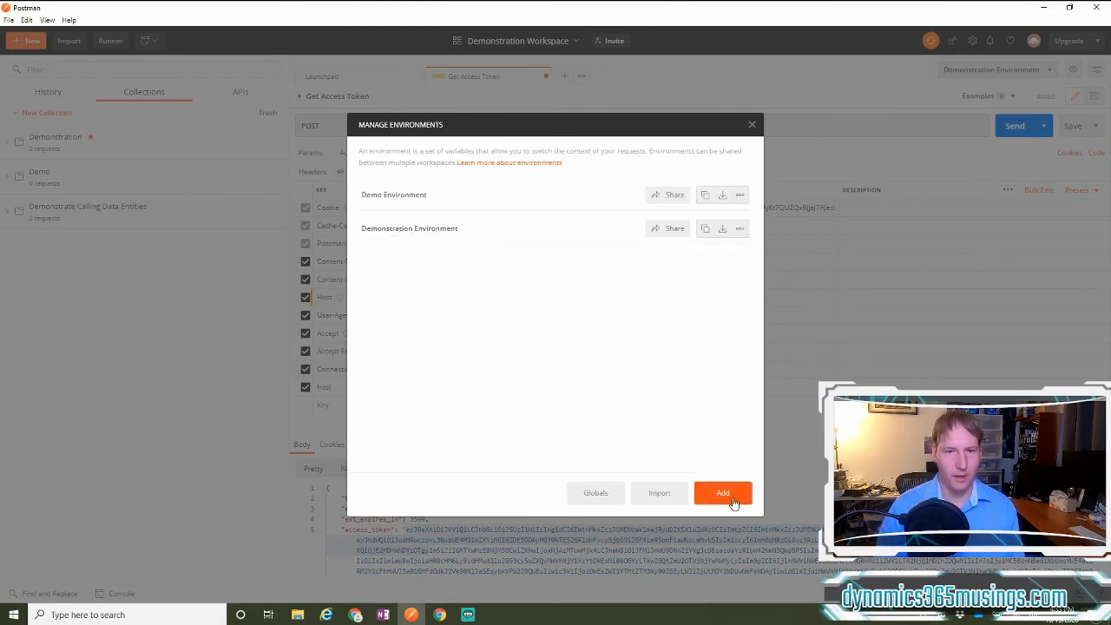
mouse_move(719, 495)
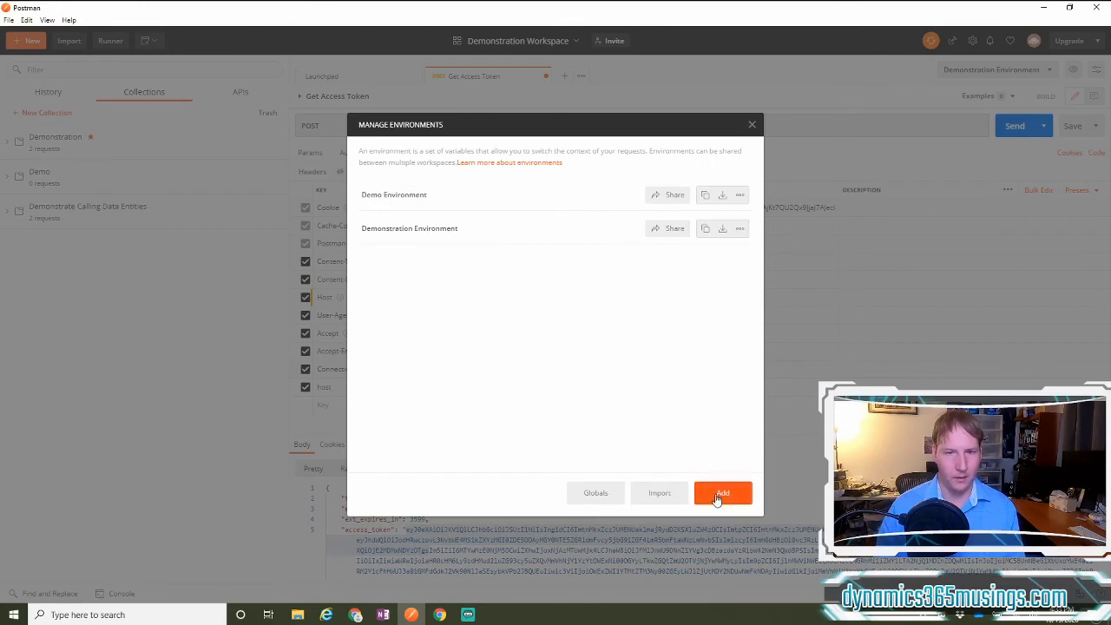
mouse_move(706, 229)
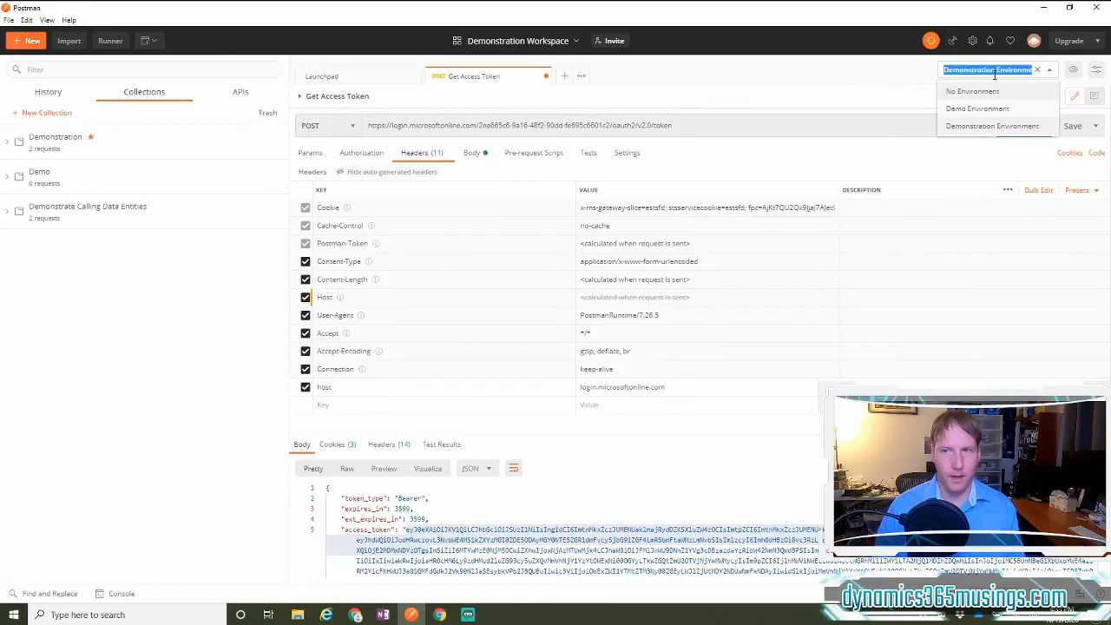
mouse_move(978, 108)
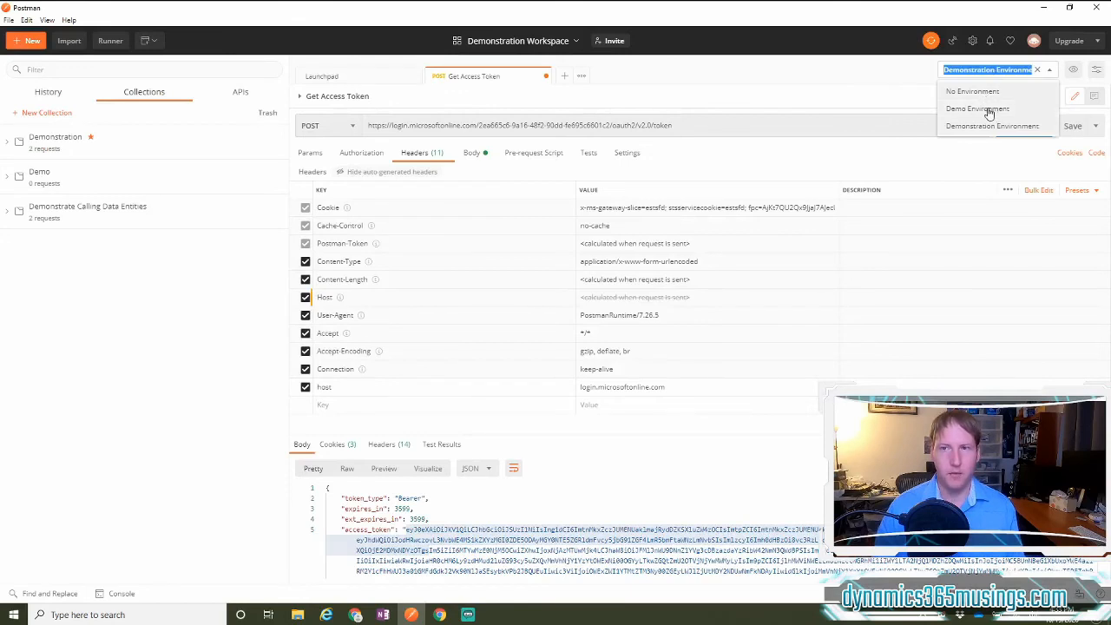
Step: Select Demo Environment as the active environment for the Get Access Token request
click(978, 108)
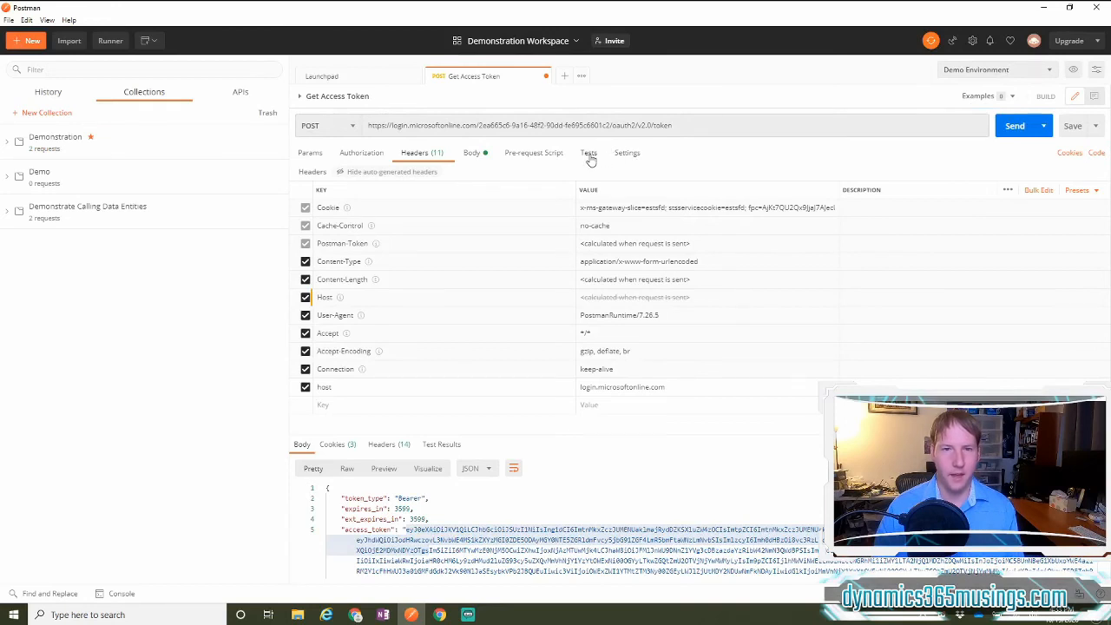
Step: Add a Tests script starting 'var jsonData = JSON.parse(responseBody);' to save access_token
click(588, 153)
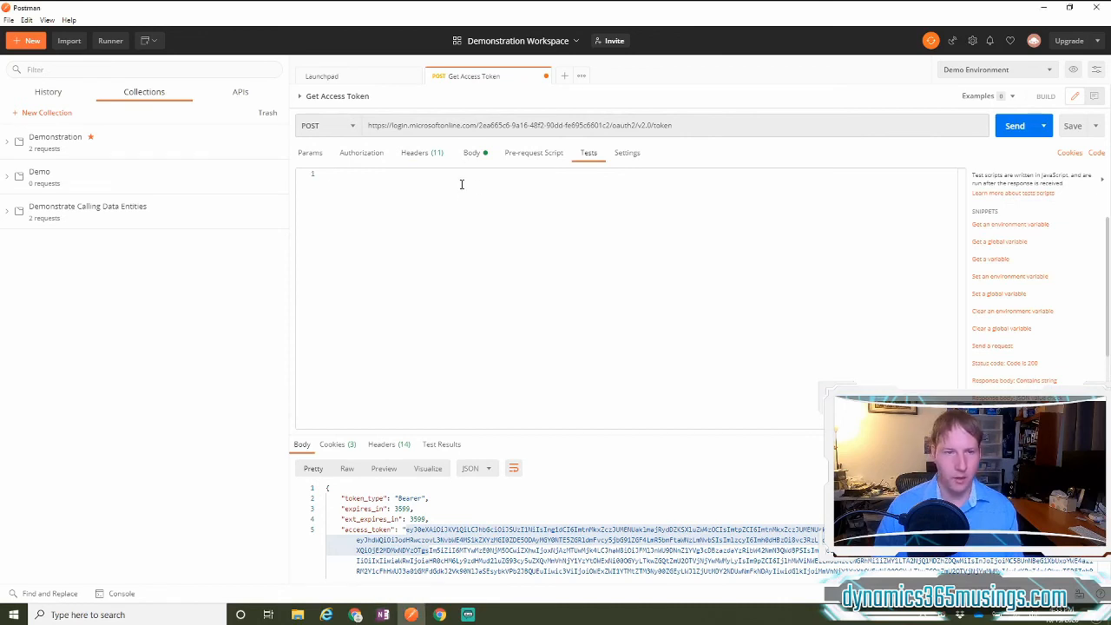
text(var jsonData = JSON.parse(responseBody);)
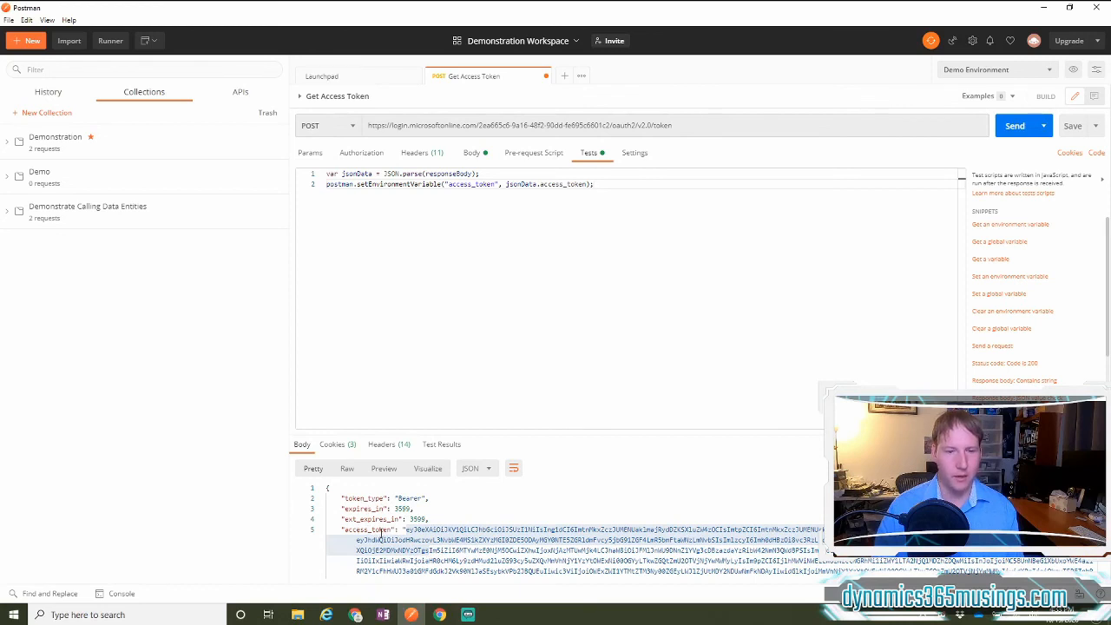
mouse_move(506, 569)
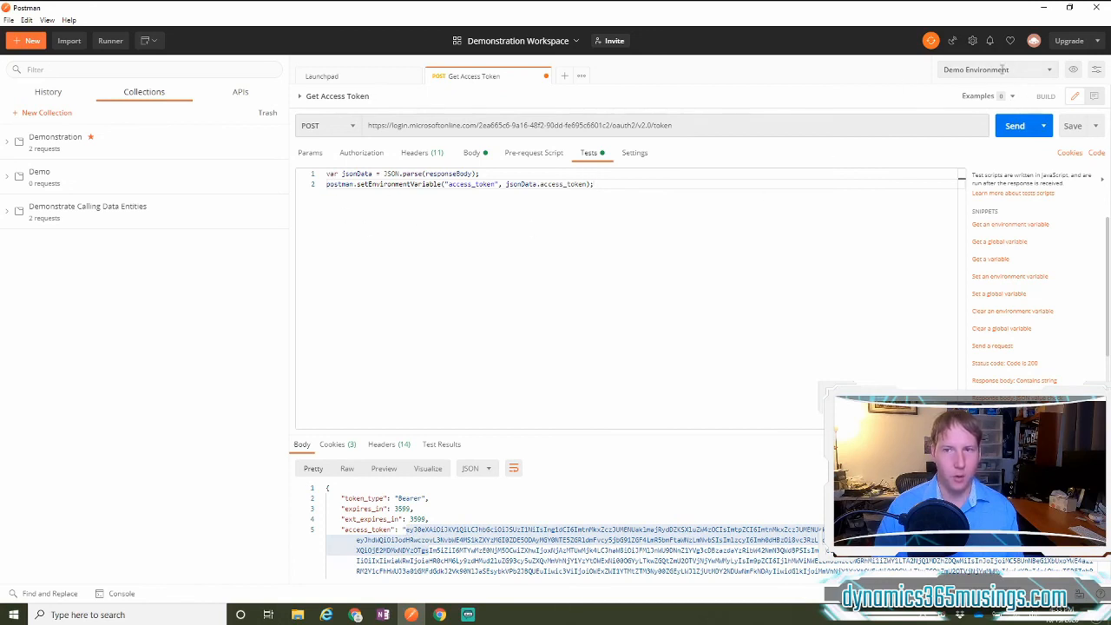
mouse_move(665, 252)
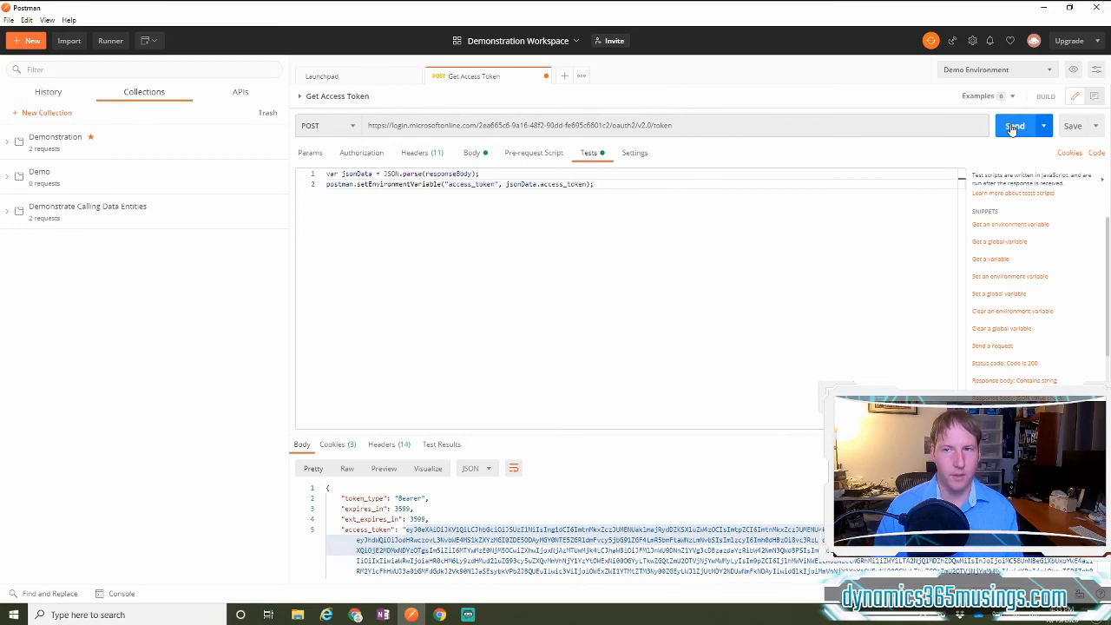
Step: Resend the token request and quick-look the Demo Environment's access_token value
click(1015, 126)
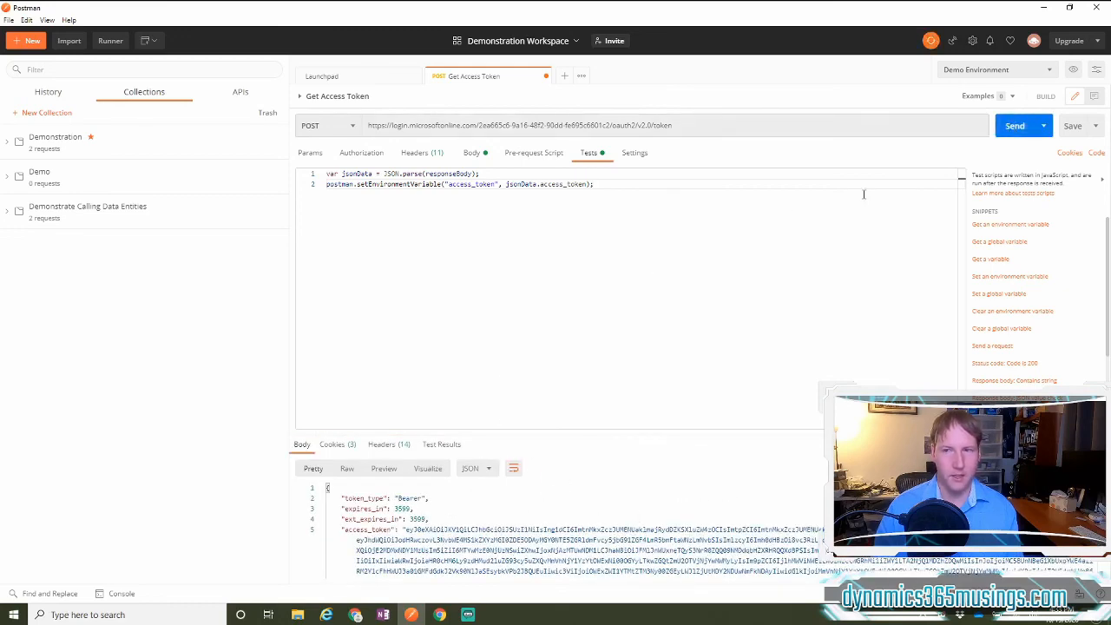
mouse_move(1073, 69)
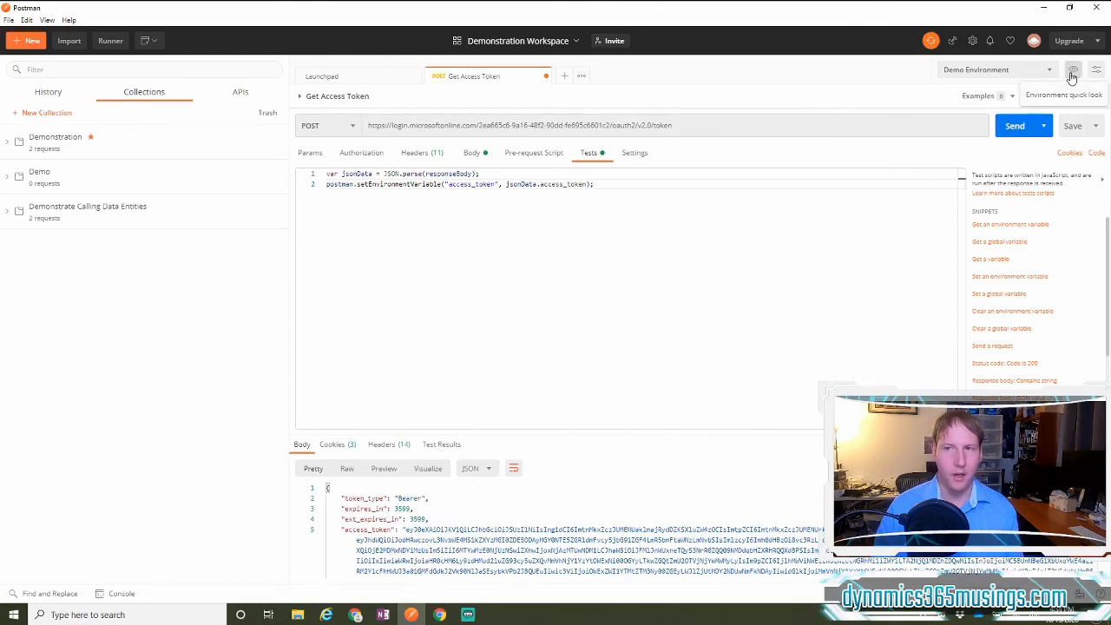
click(1073, 69)
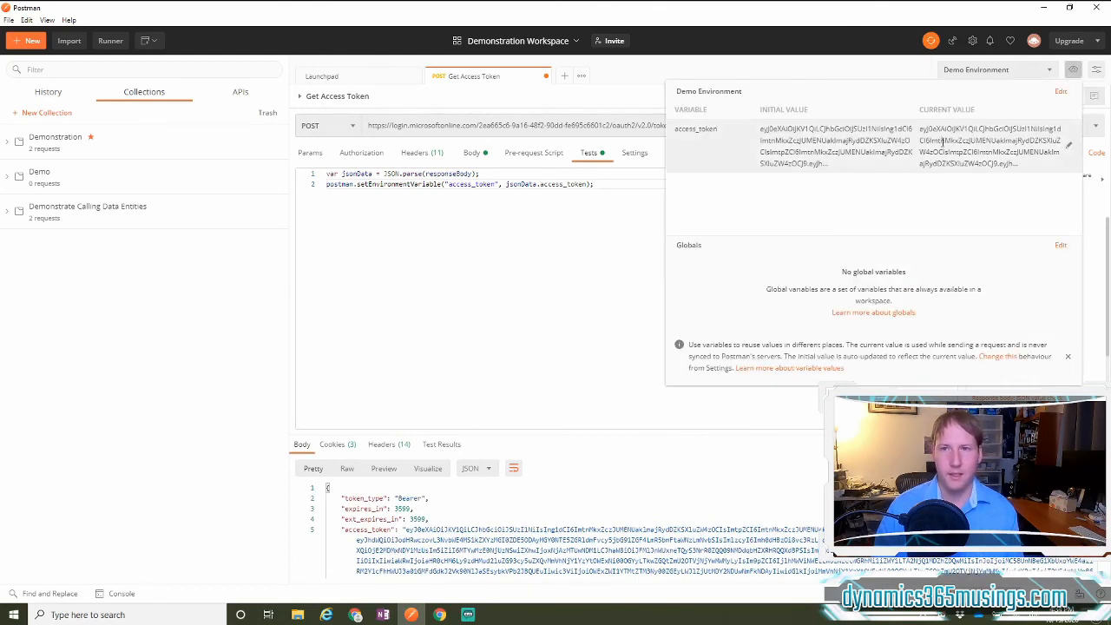